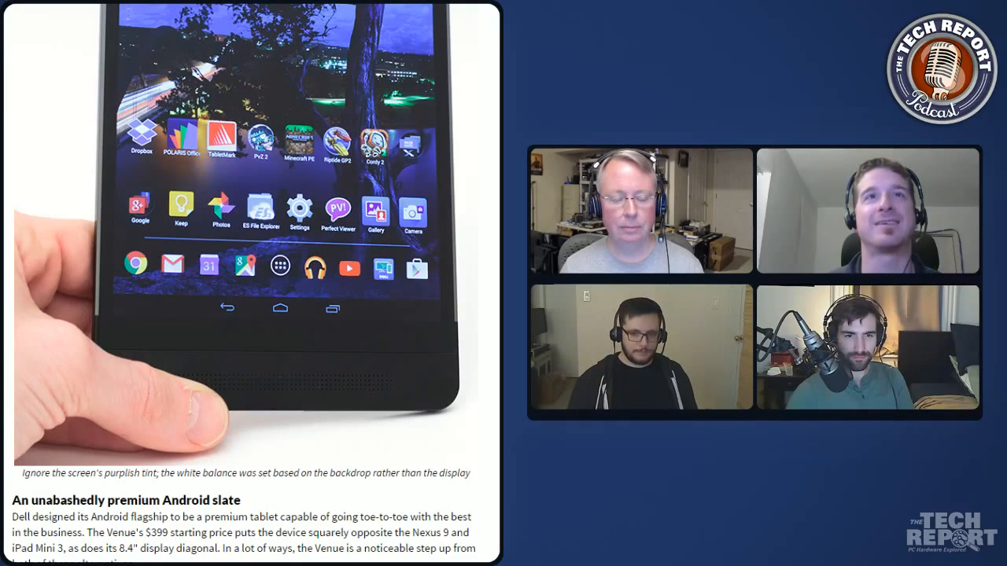
Step: Scroll down through the review's design, build quality and storage sections
scroll("down", 3)
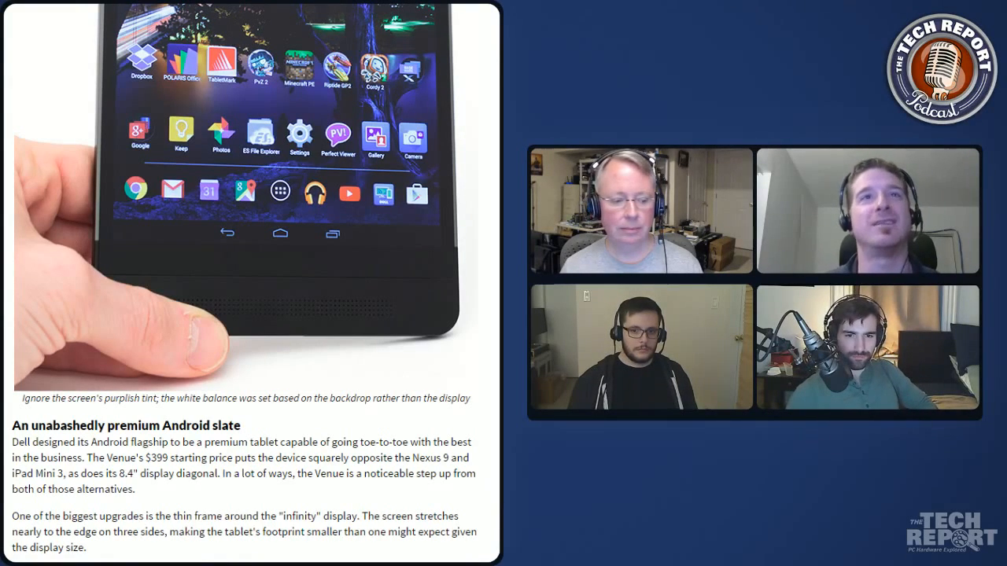
scroll("down", 3)
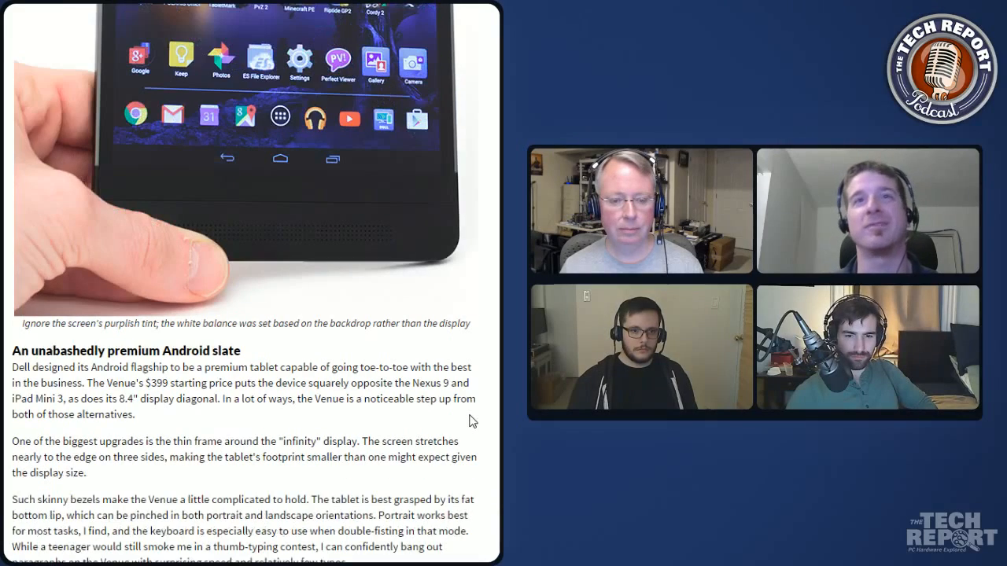
scroll("down", 3)
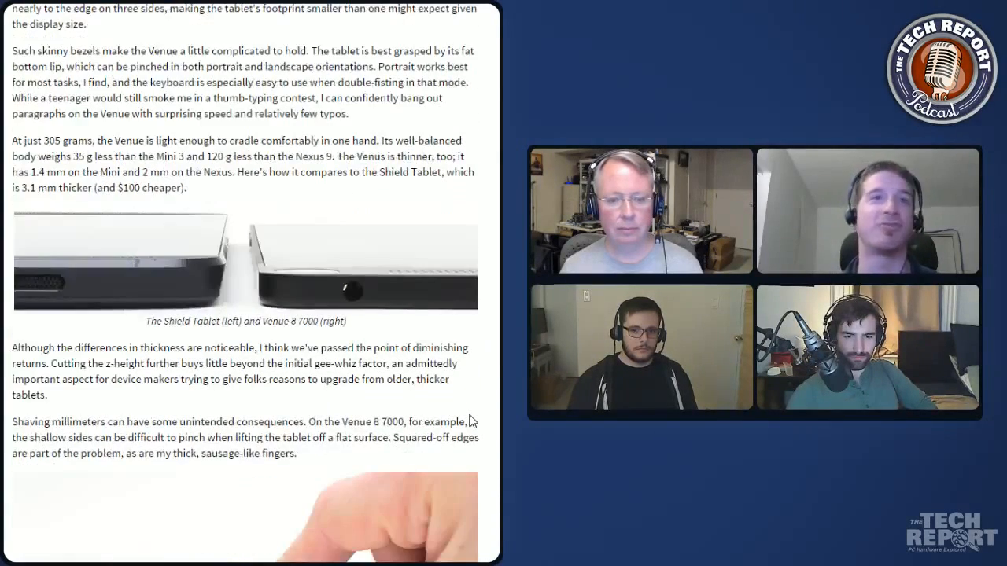
scroll("down", 3)
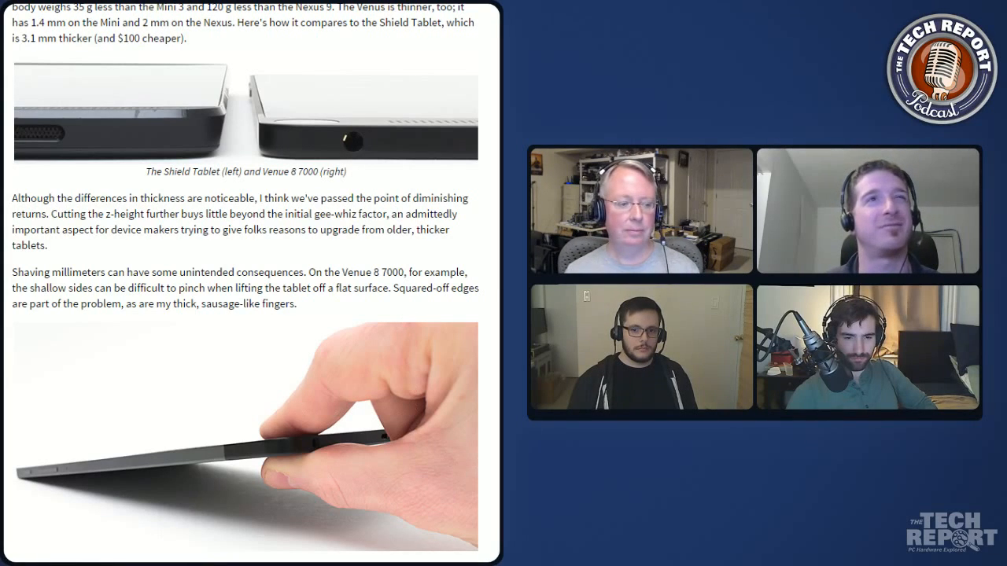
scroll("down", 3)
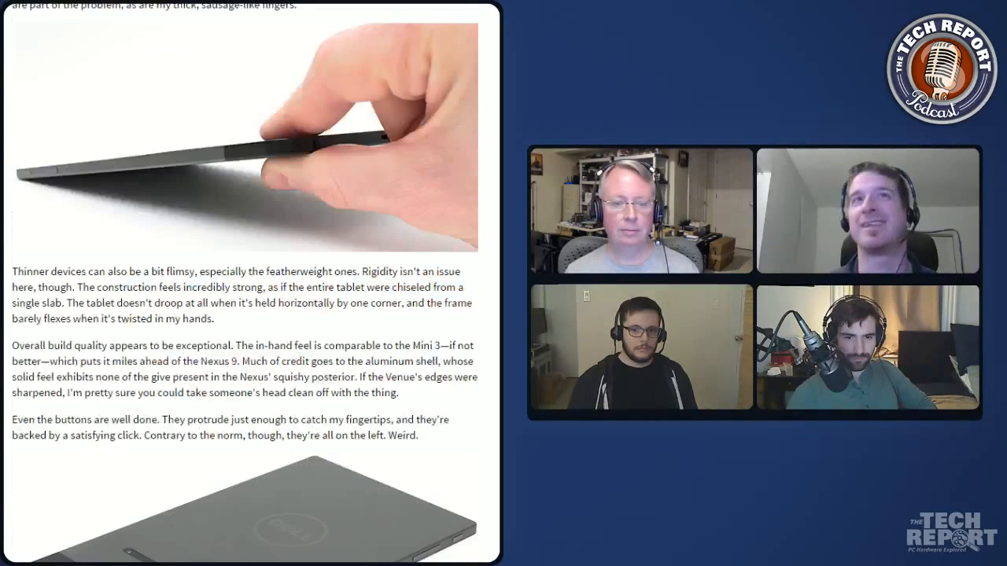
scroll("down", 3)
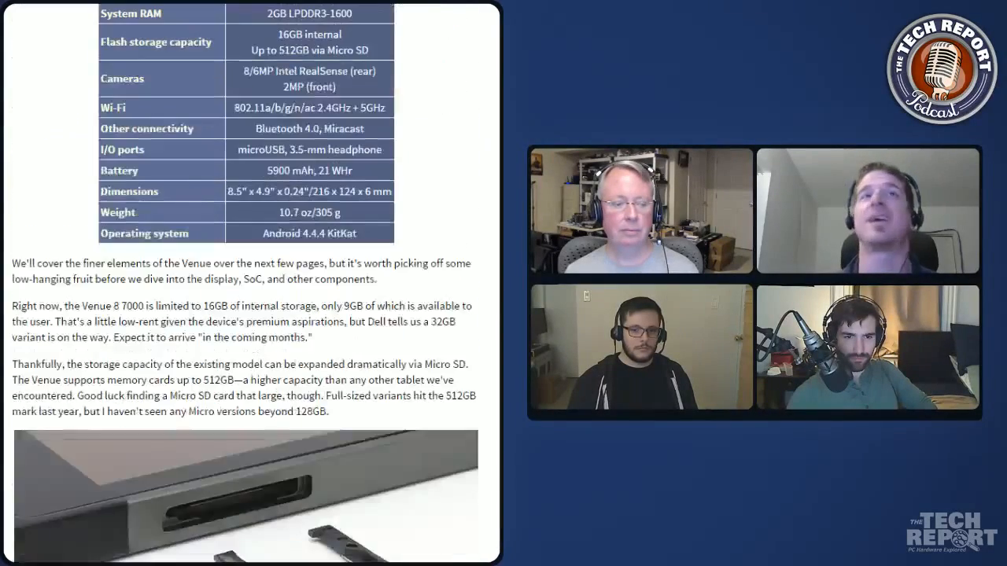
Step: Continue down to the display section with the Shield Tablet and Venue 8 7000 thumbnails
scroll("down", 3)
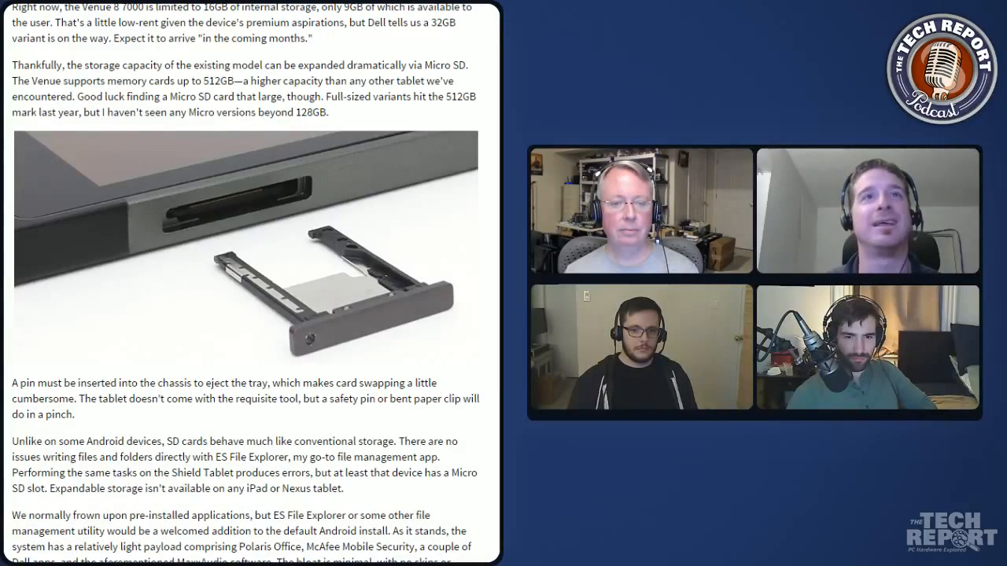
scroll("down", 3)
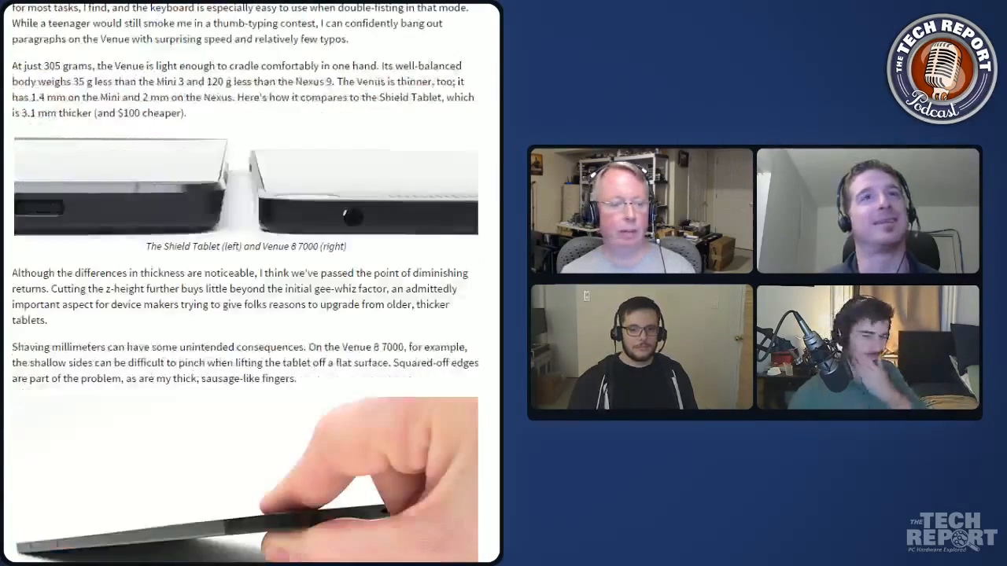
scroll("down", 3)
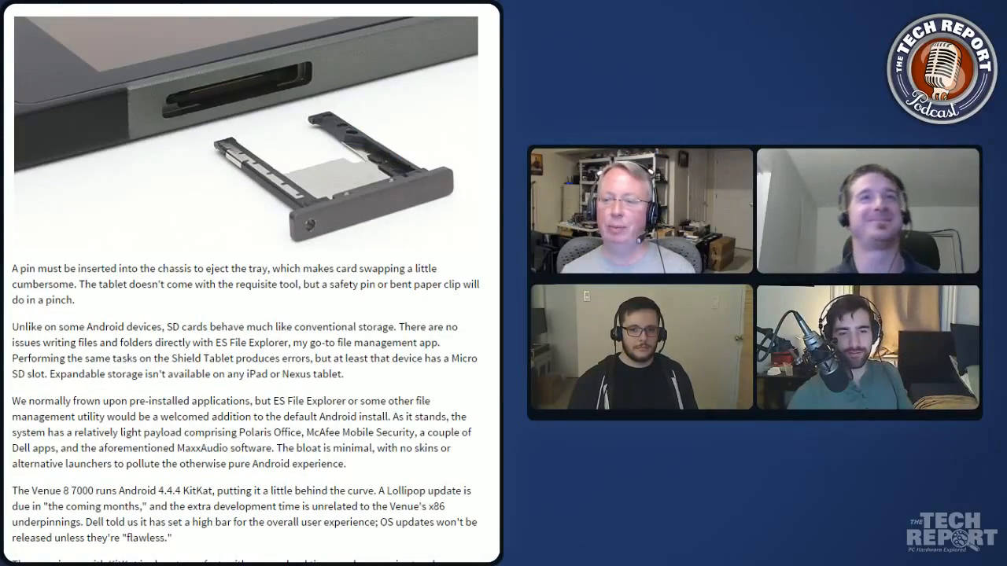
scroll("down", 3)
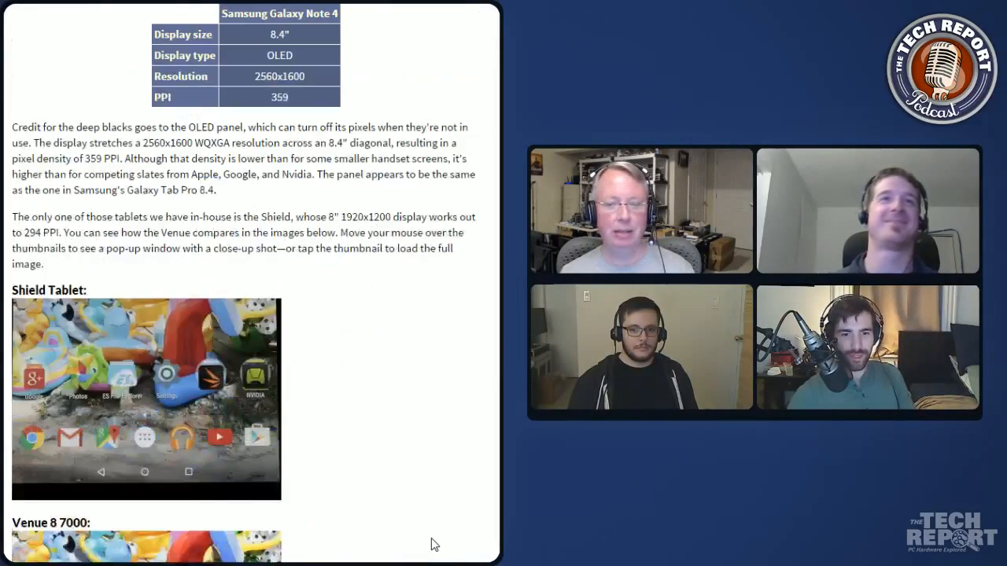
Step: Scroll down to the full-size Shield Tablet and Venue 8 7000 home-screen comparison
scroll("down", 3)
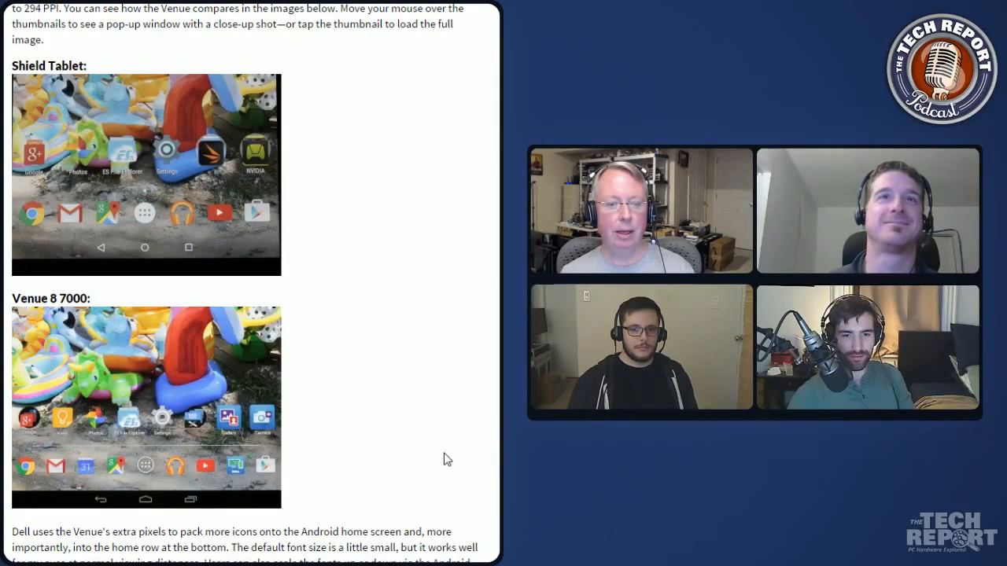
mouse_move(127, 170)
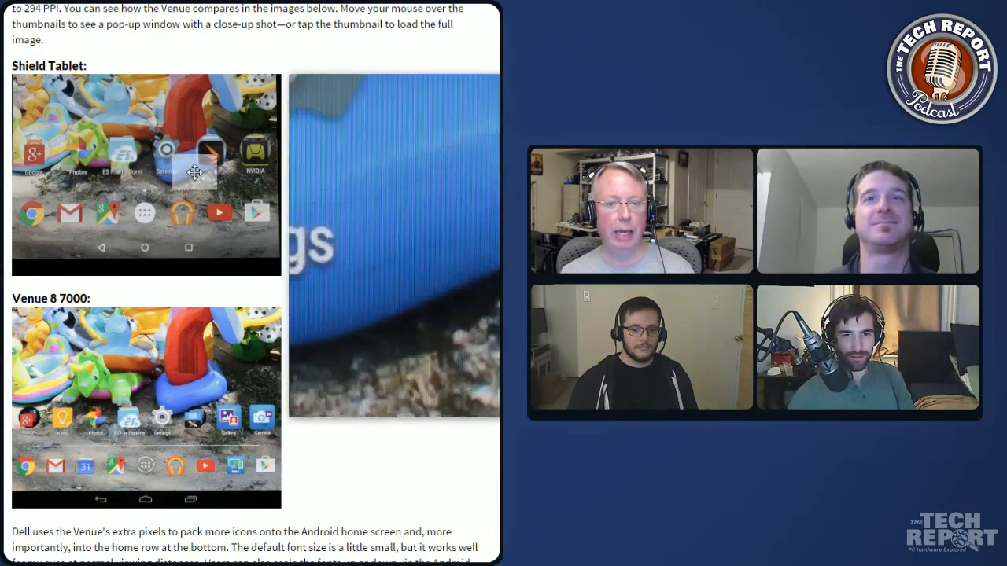
mouse_move(186, 371)
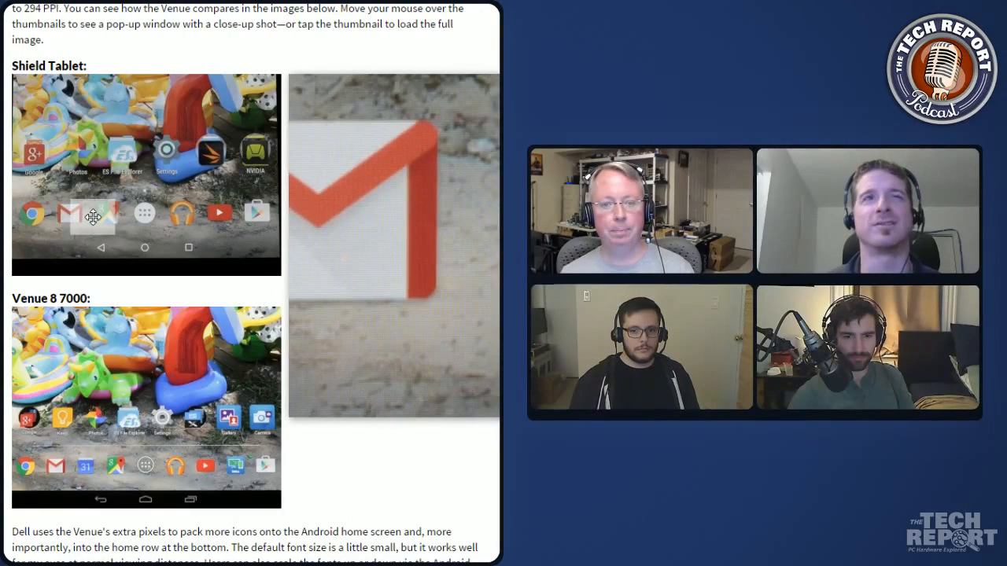
mouse_move(145, 214)
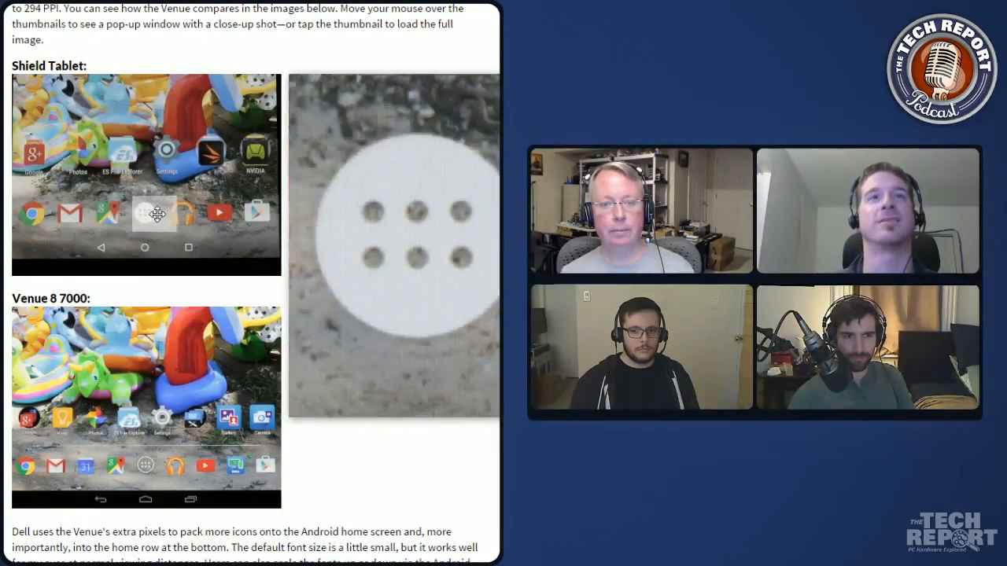
mouse_move(206, 214)
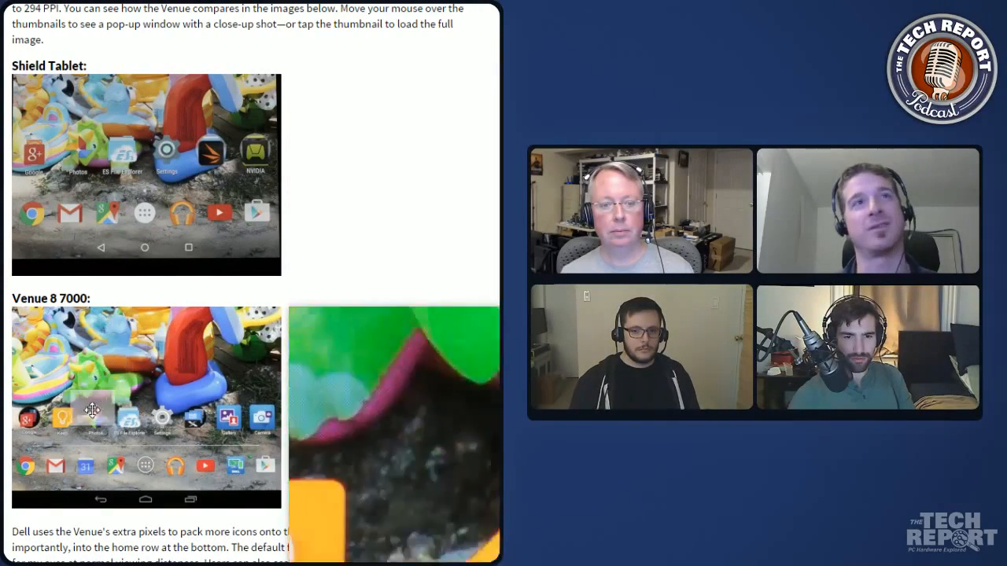
mouse_move(25, 466)
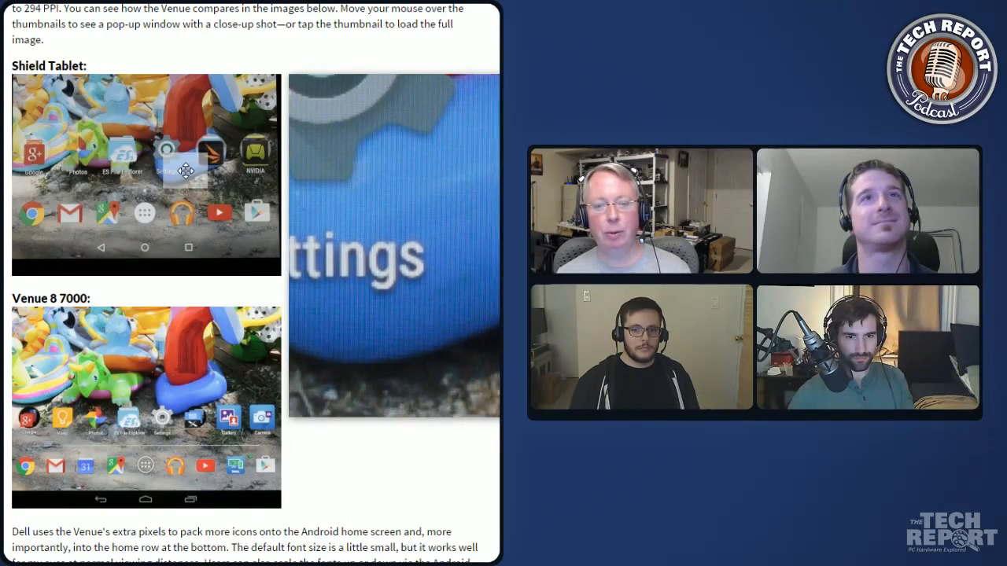
mouse_move(176, 390)
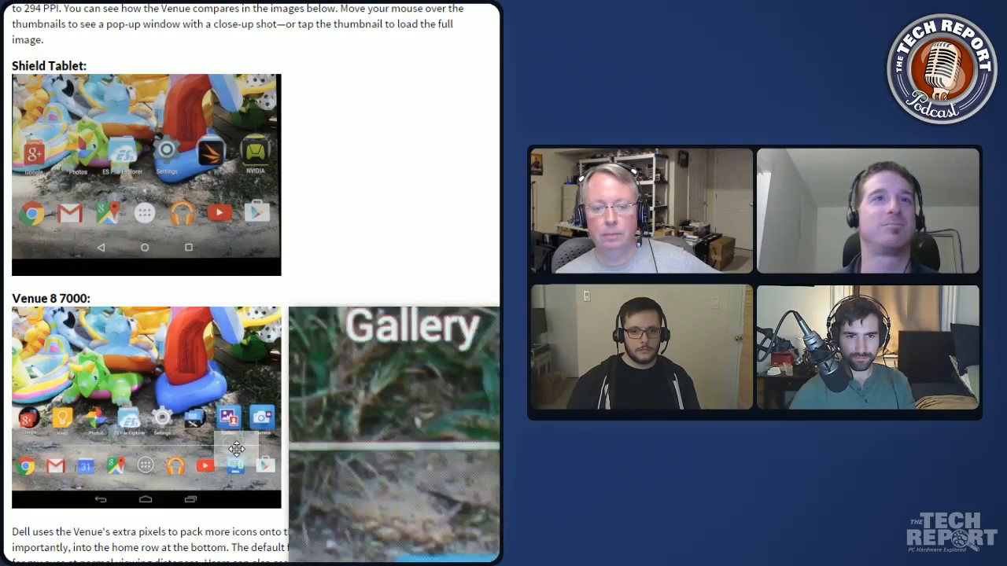
mouse_move(354, 507)
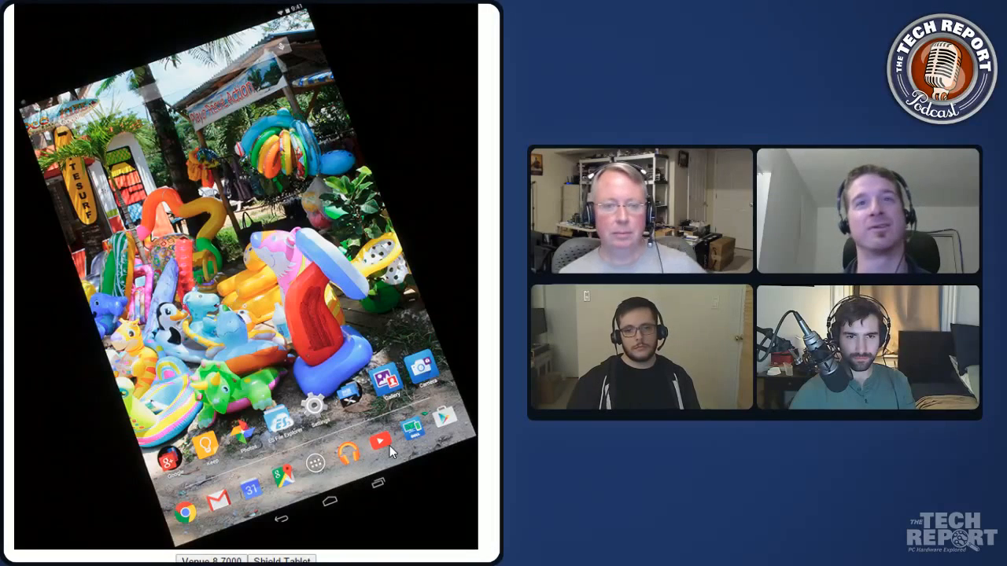
Step: Switch the comparison photo to the Venue 8 7000 and scroll to the color gamut chart
scroll("down", 3)
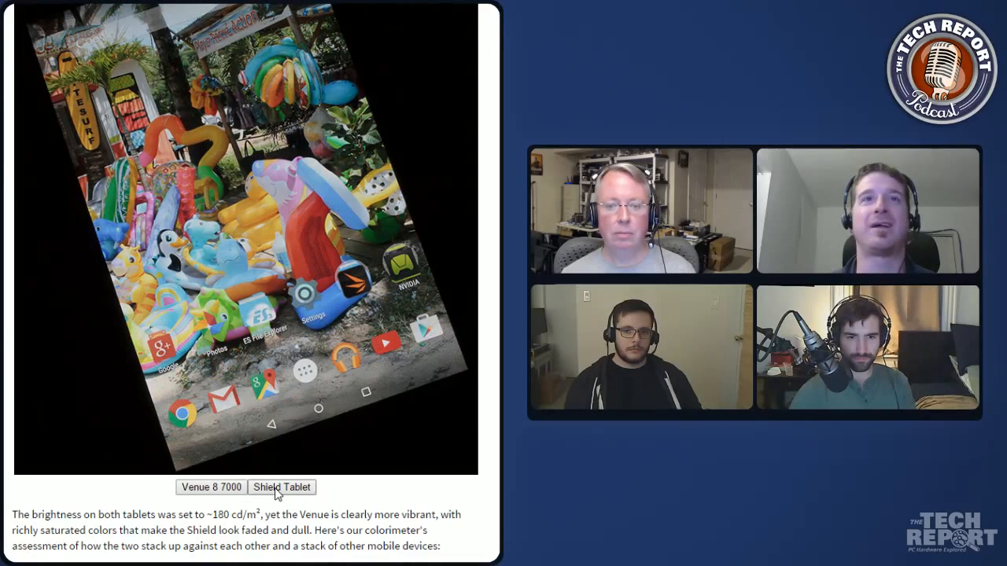
left_click(211, 487)
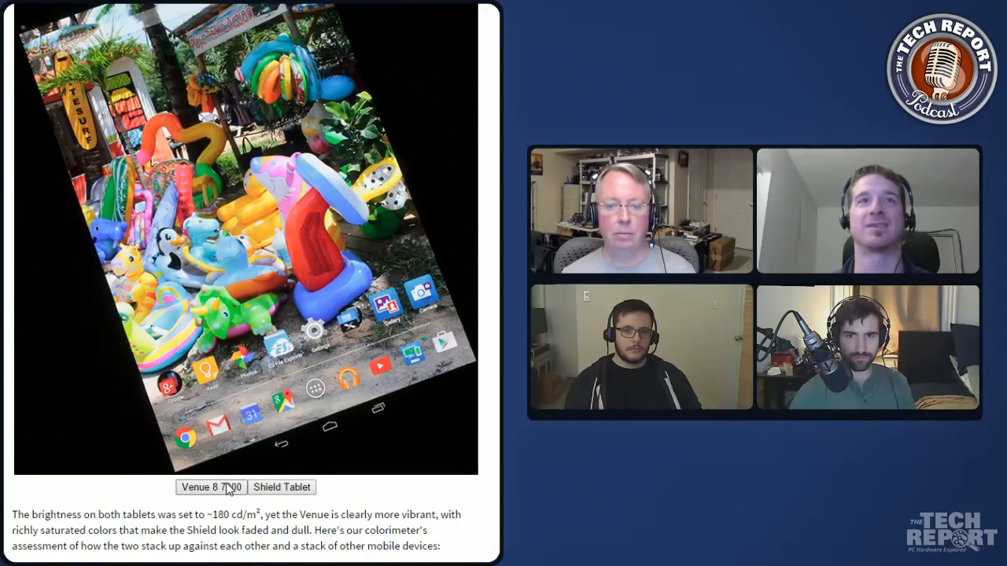
mouse_move(362, 511)
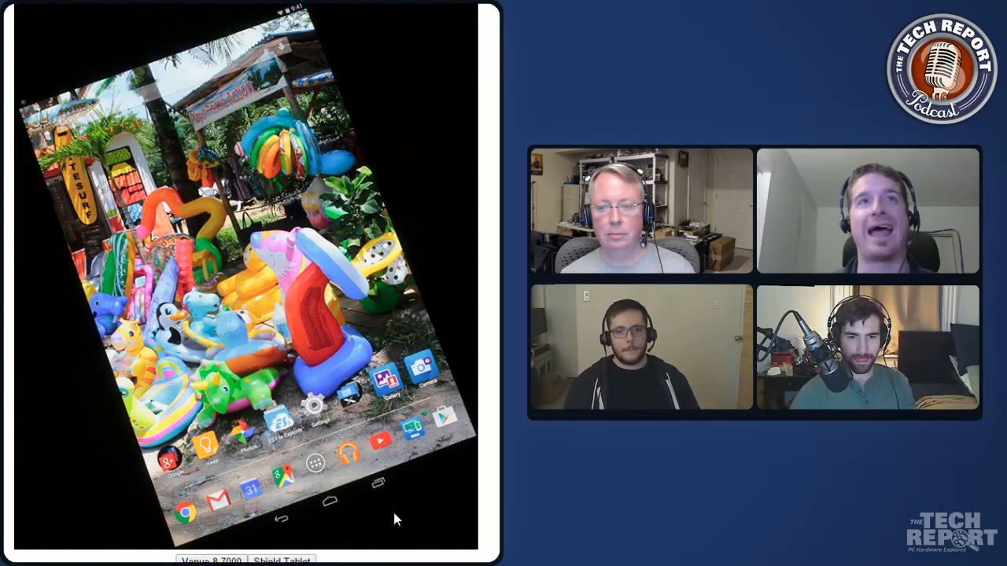
scroll("down", 3)
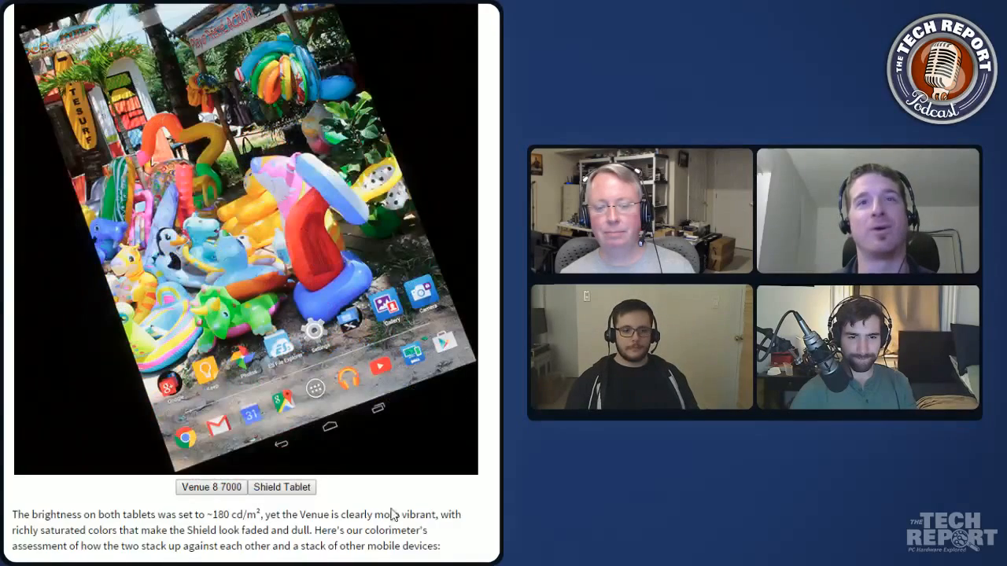
scroll("down", 3)
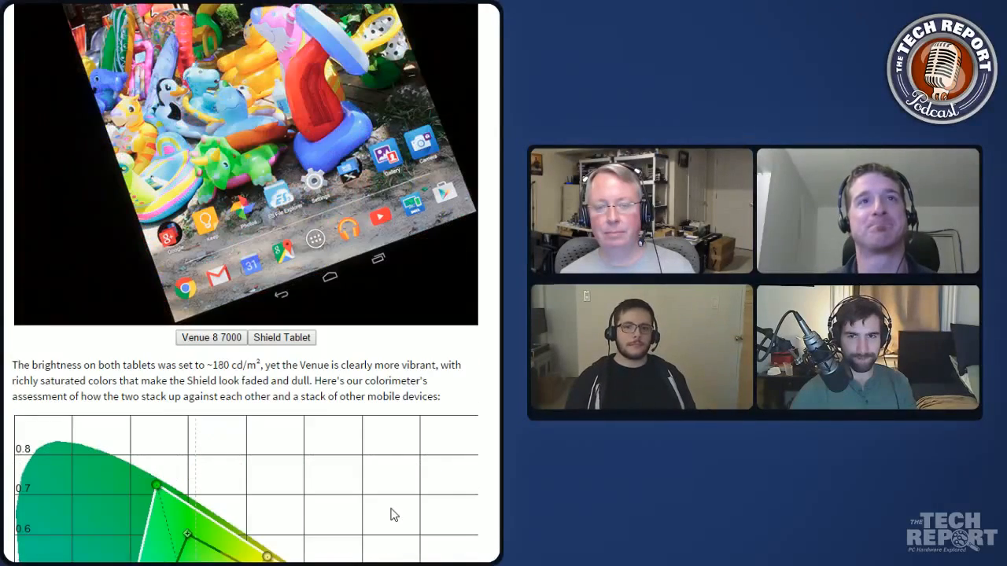
scroll("down", 3)
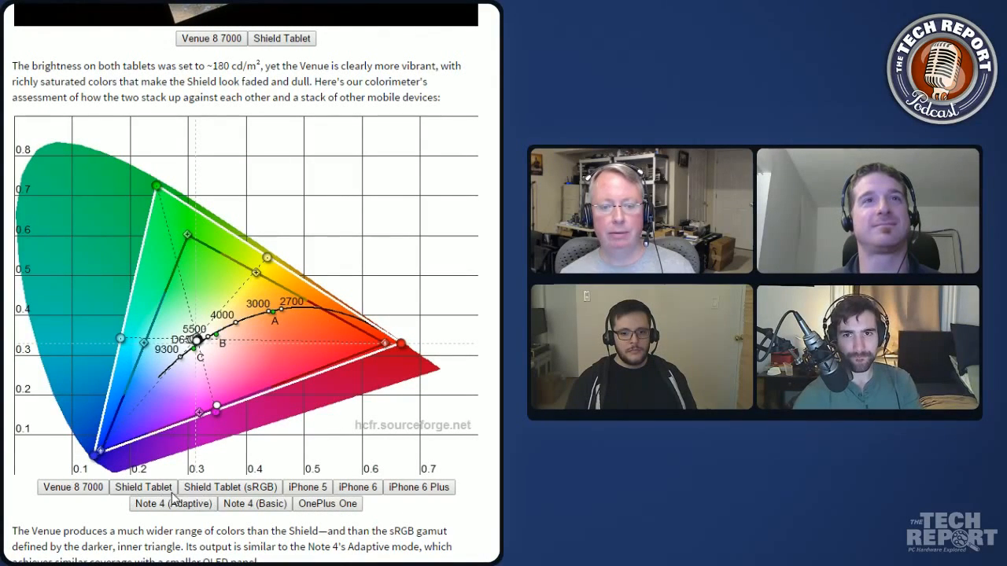
Step: Toggle the comparison image again and scroll to the average delta-E charts
left_click(230, 488)
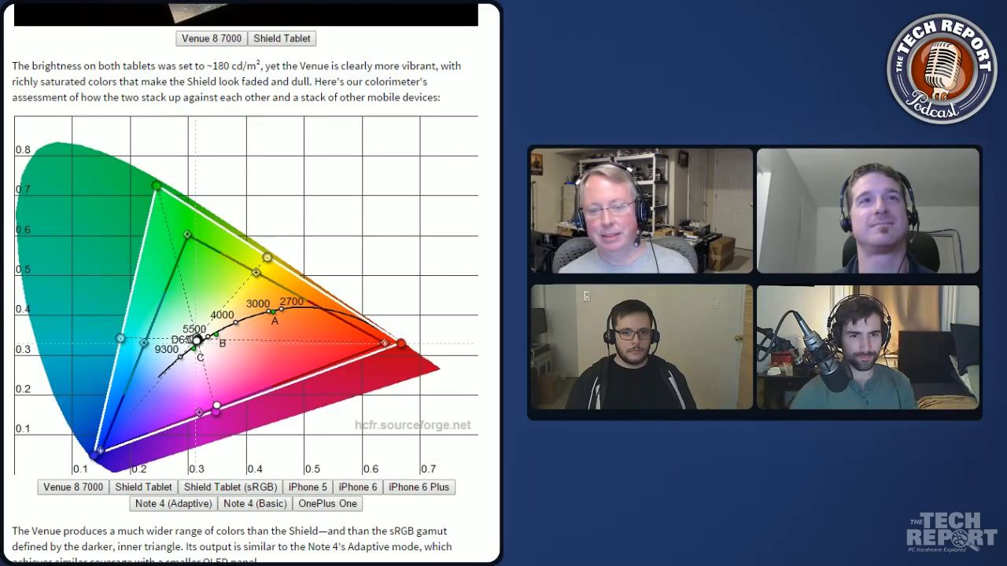
scroll("down", 3)
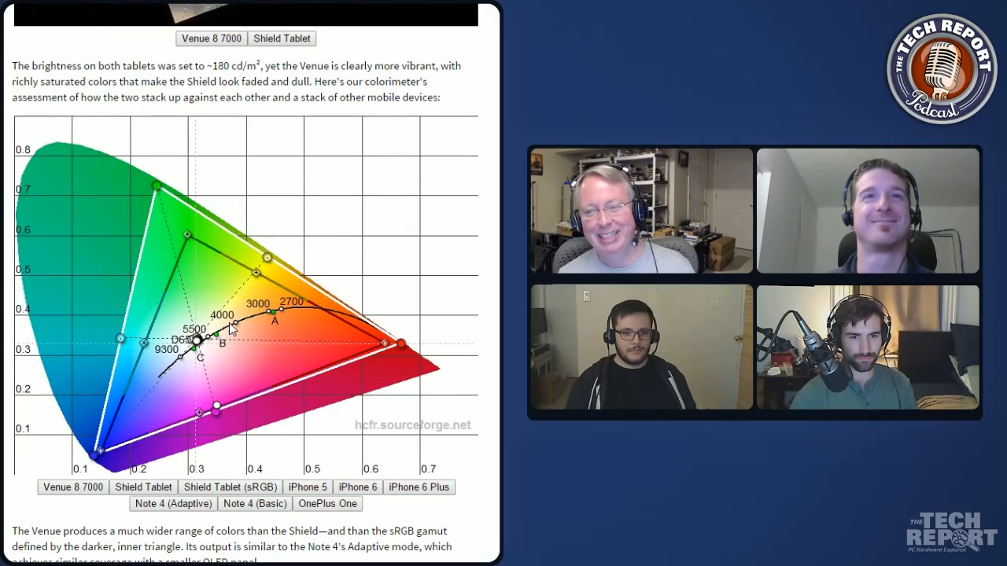
scroll("down", 3)
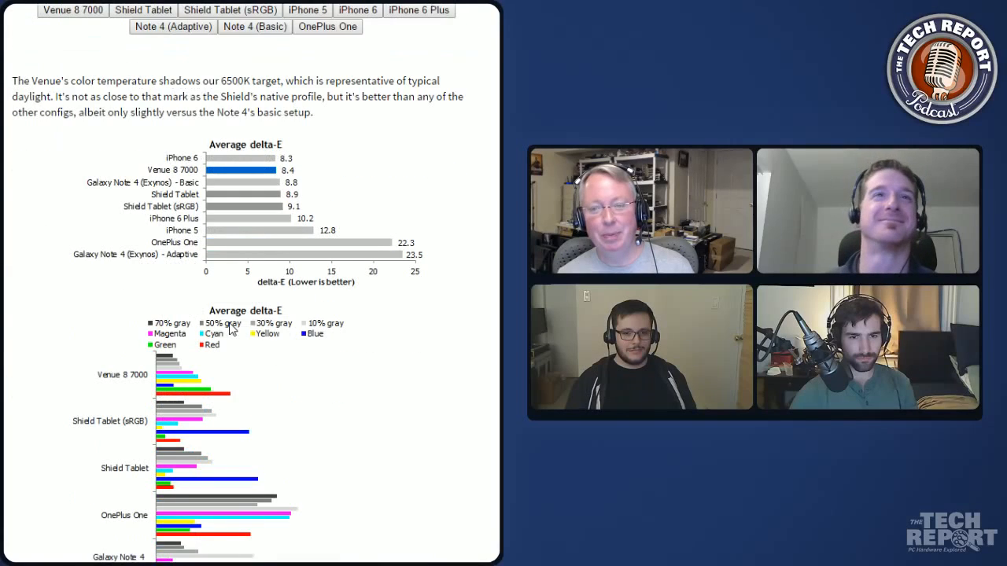
Step: Scroll past the black/white level charts and viewing-angle photos to the Moorefield spec table
scroll("down", 3)
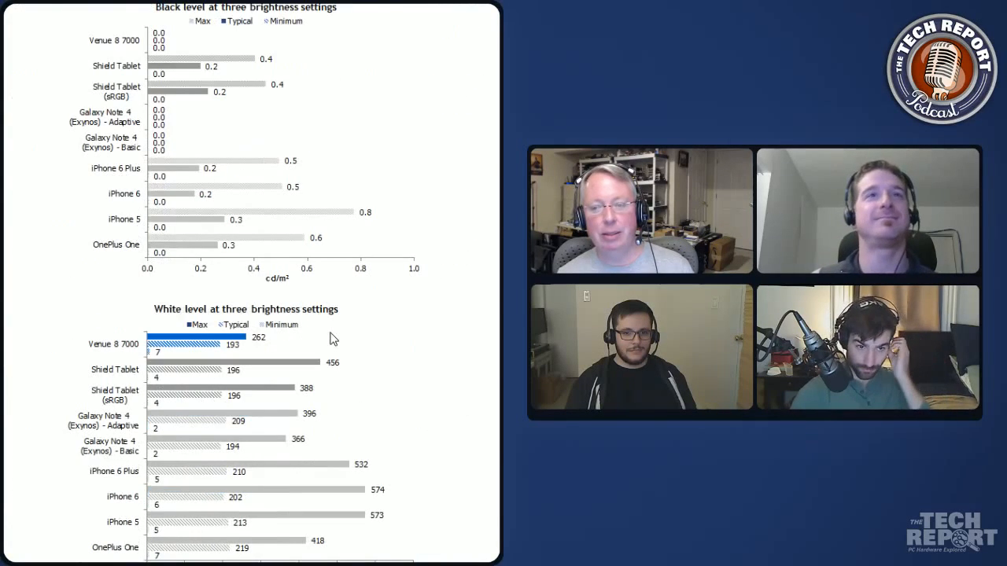
scroll("down", 3)
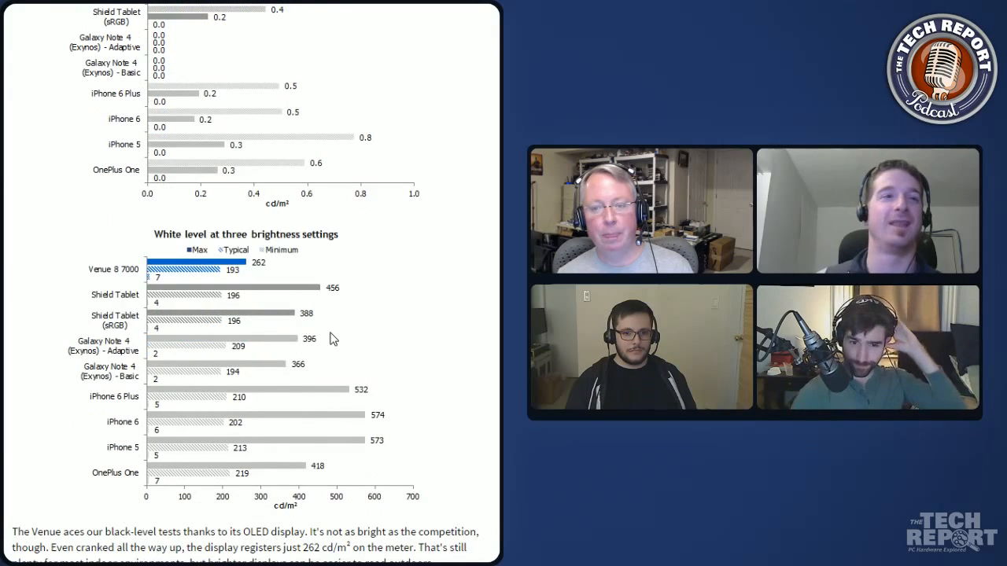
scroll("down", 3)
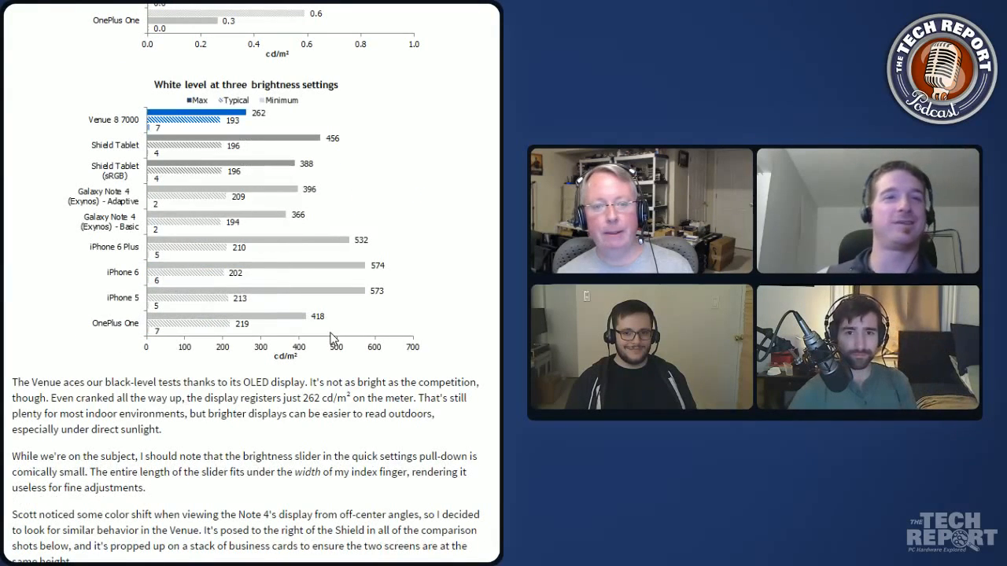
scroll("down", 3)
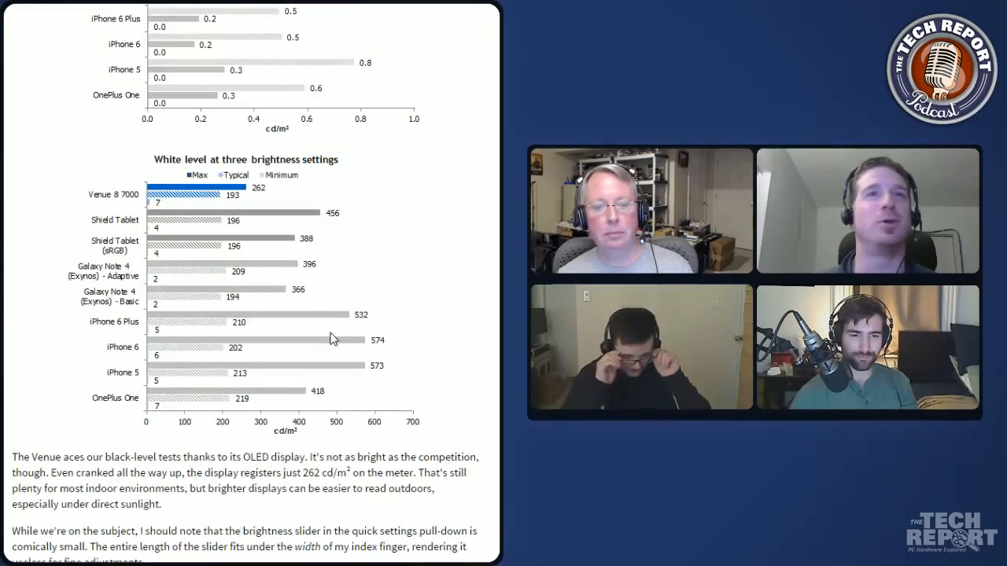
scroll("down", 3)
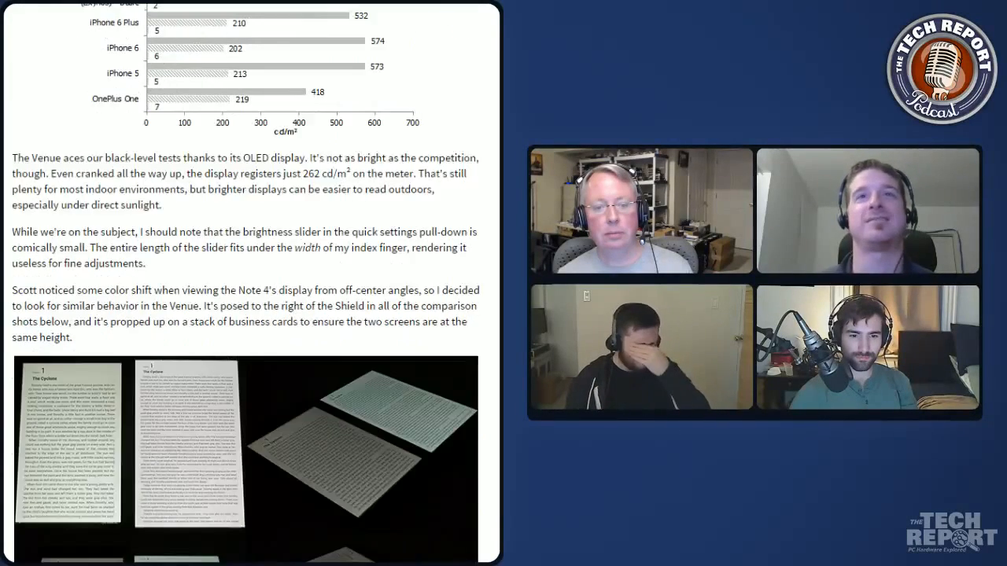
scroll("down", 3)
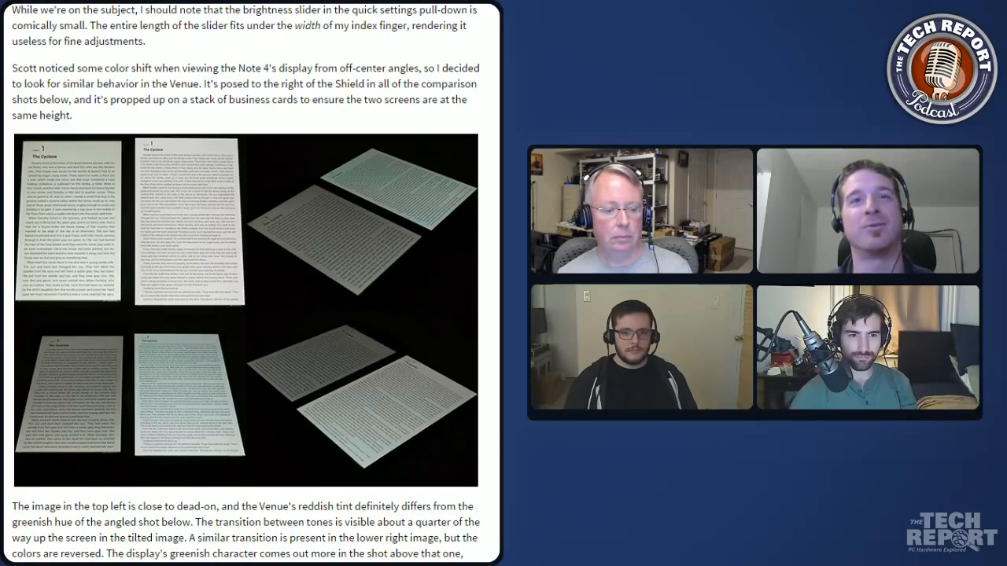
scroll("down", 3)
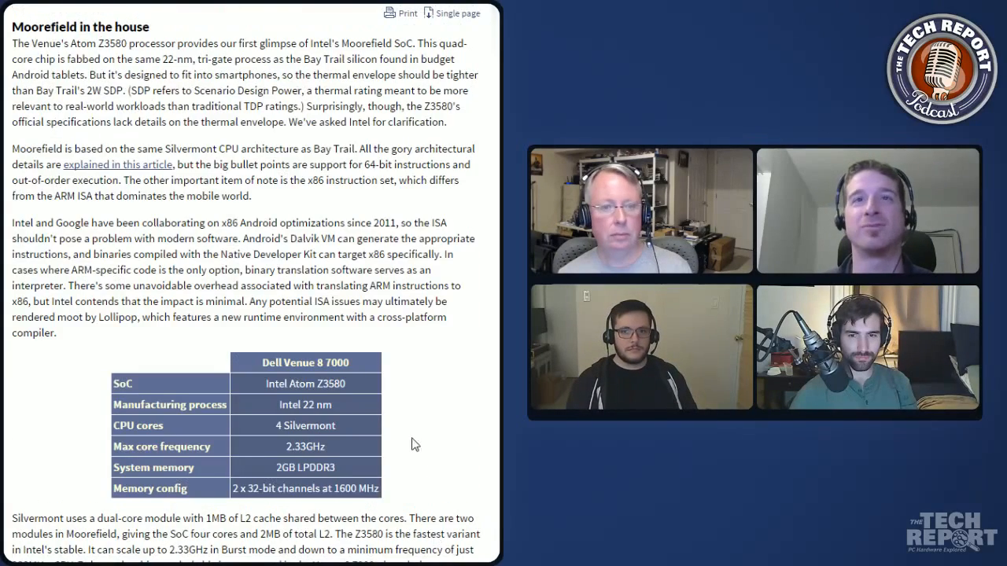
Step: Scroll through the SoC and CPU performance text to the Geekbench single-core charts
scroll("down", 3)
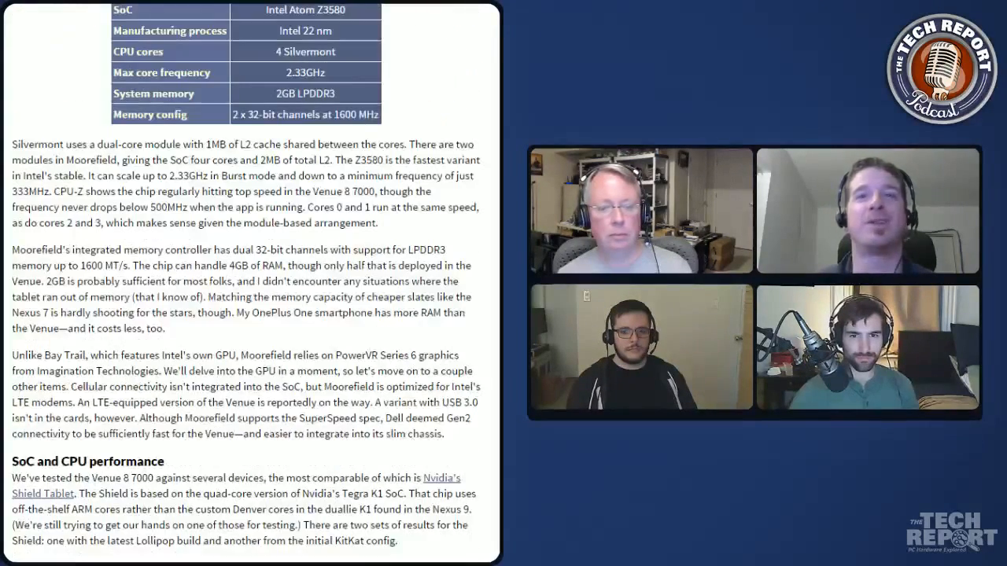
scroll("down", 3)
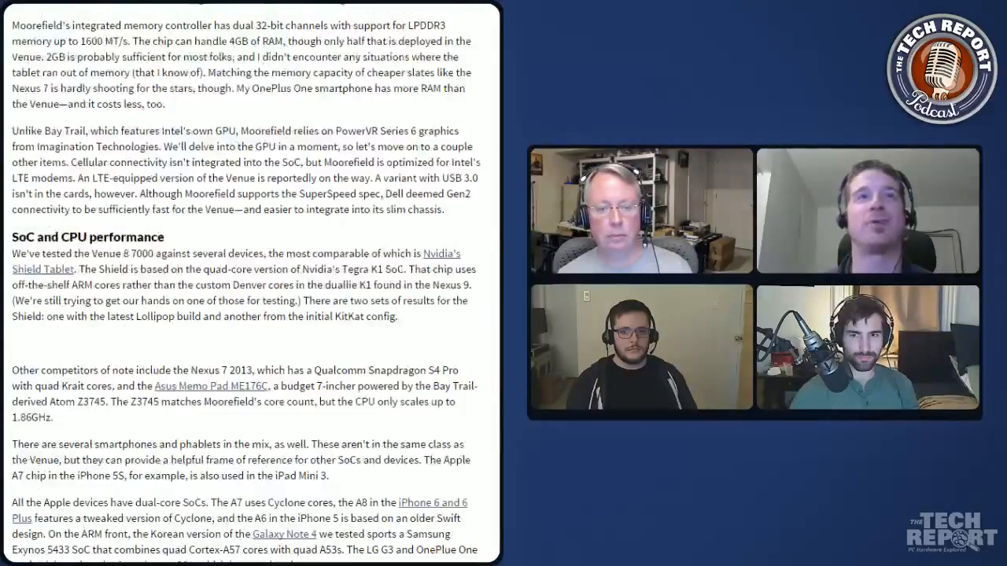
scroll("down", 3)
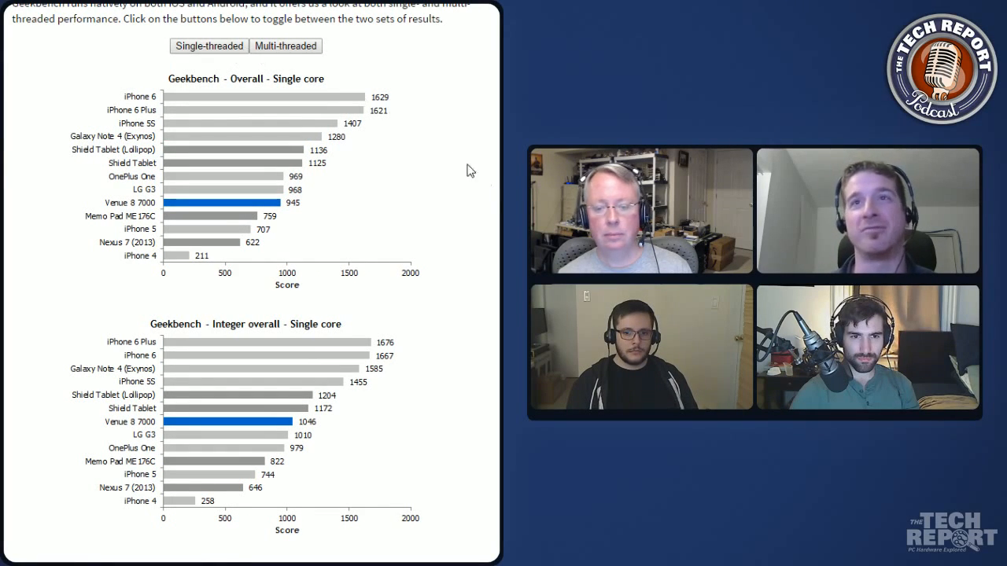
Step: Scroll through the Kraken, BaseMark and WebXprt charts to the PowerVR G6430 graphics section
scroll("down", 3)
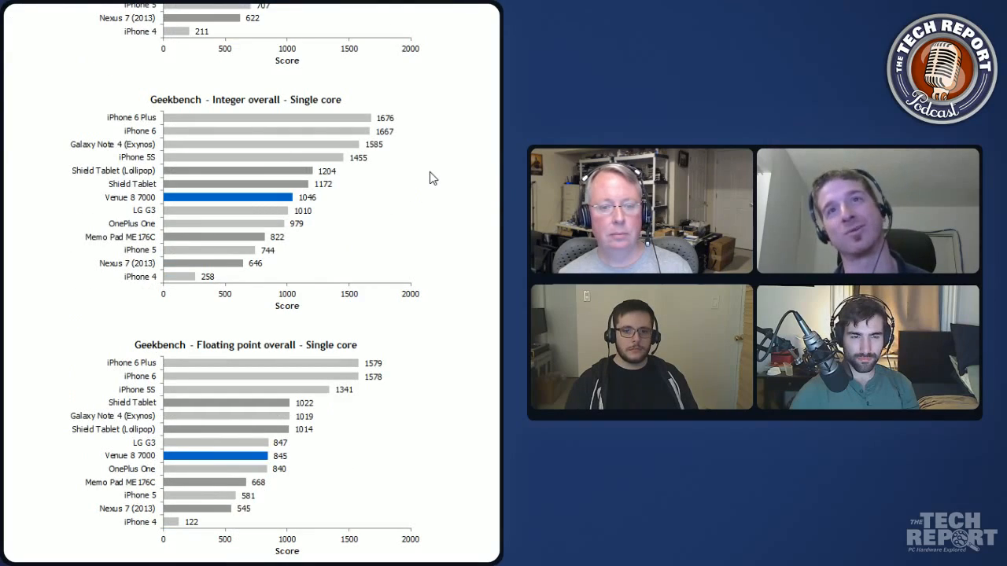
scroll("down", 3)
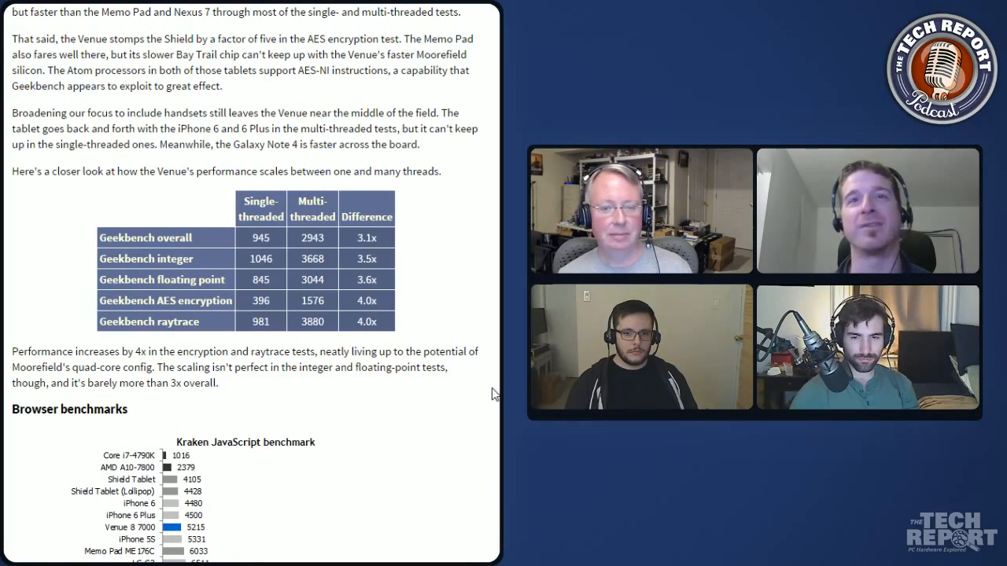
scroll("down", 3)
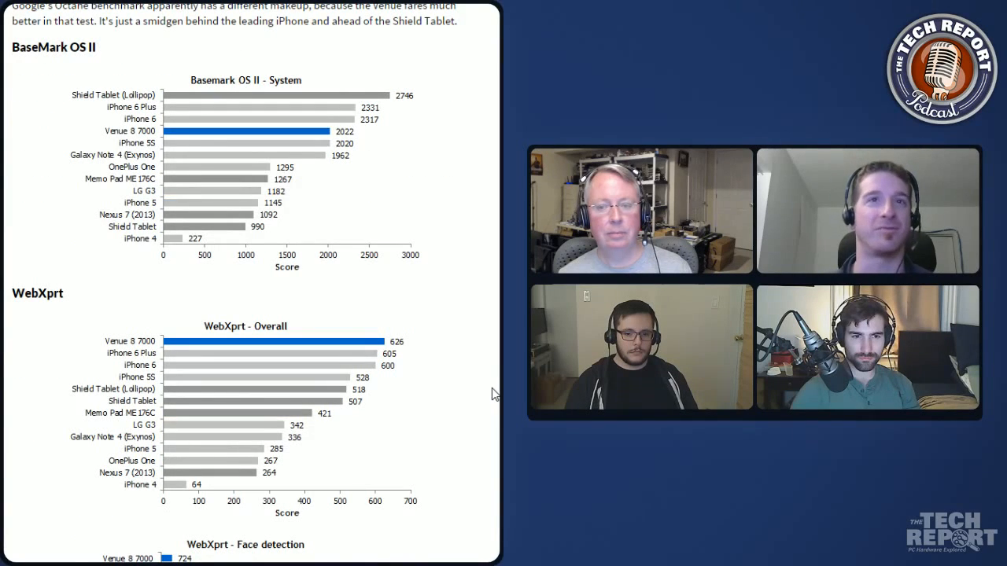
scroll("down", 3)
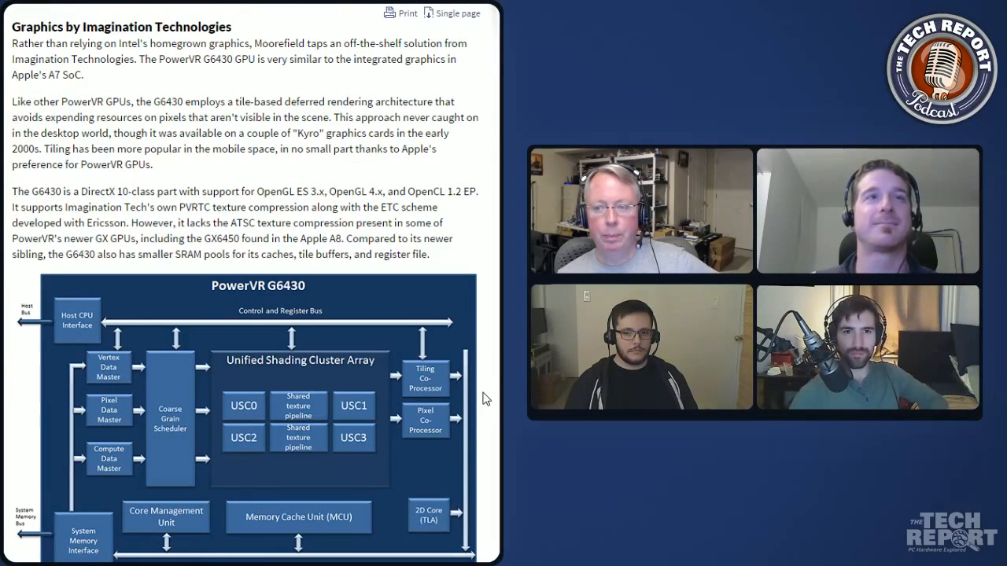
Step: Scroll past the PowerVR G6430 block diagram and GPU specs table
scroll("down", 3)
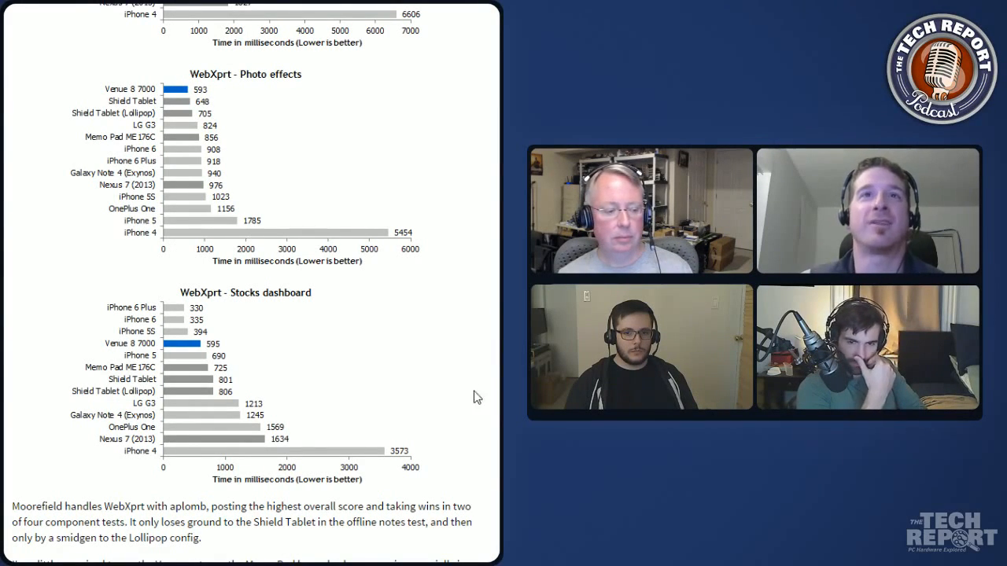
scroll("down", 3)
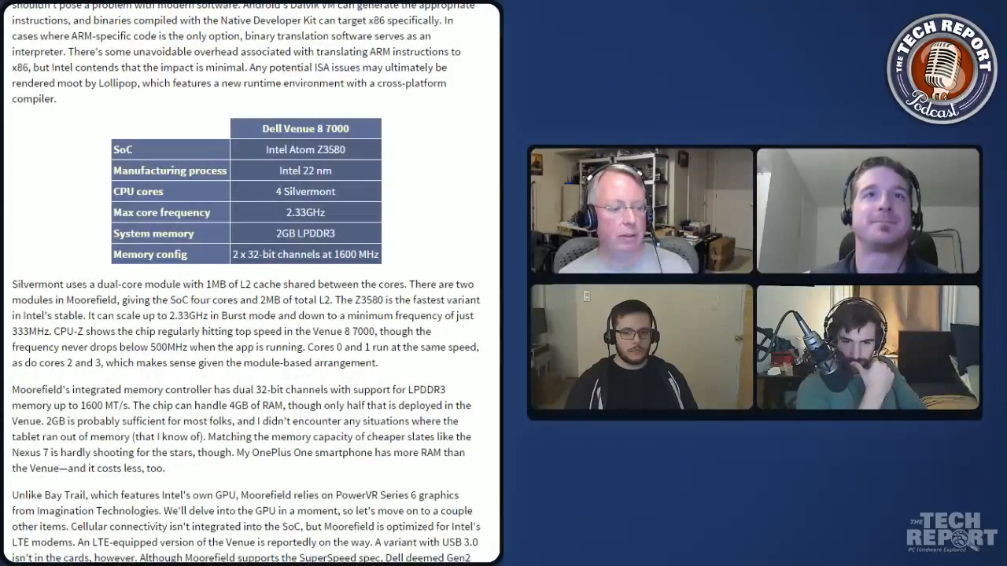
scroll("down", 3)
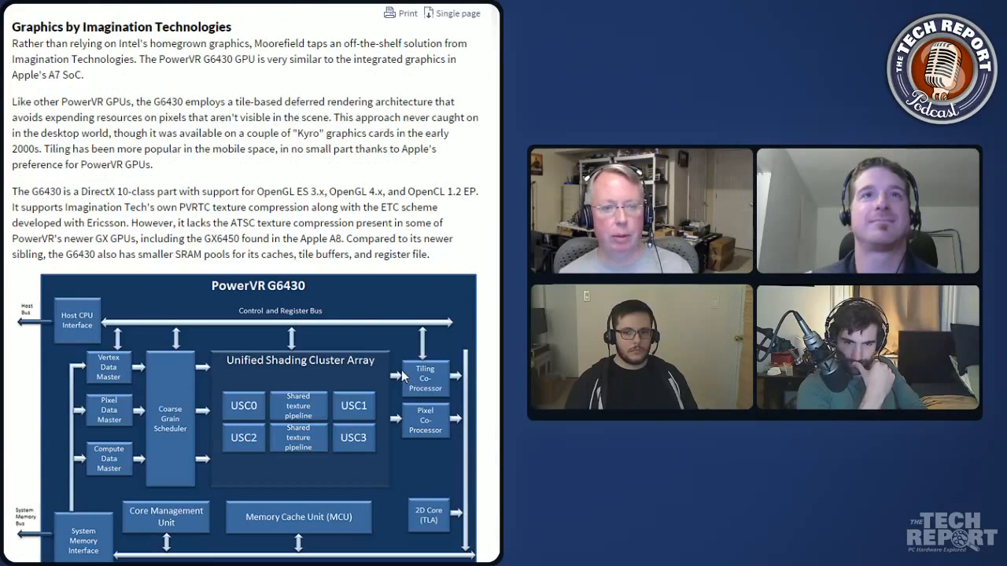
mouse_move(480, 372)
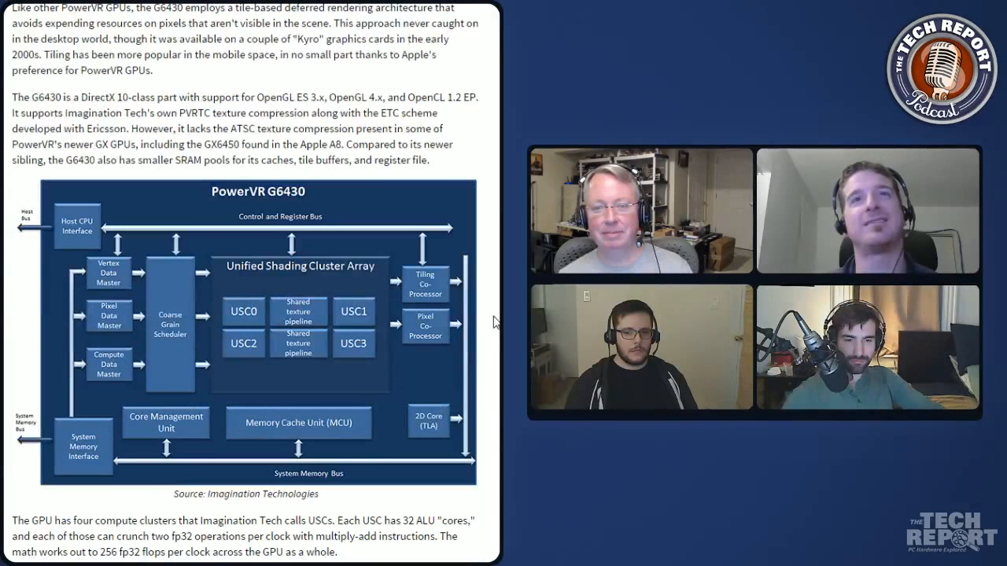
scroll("down", 3)
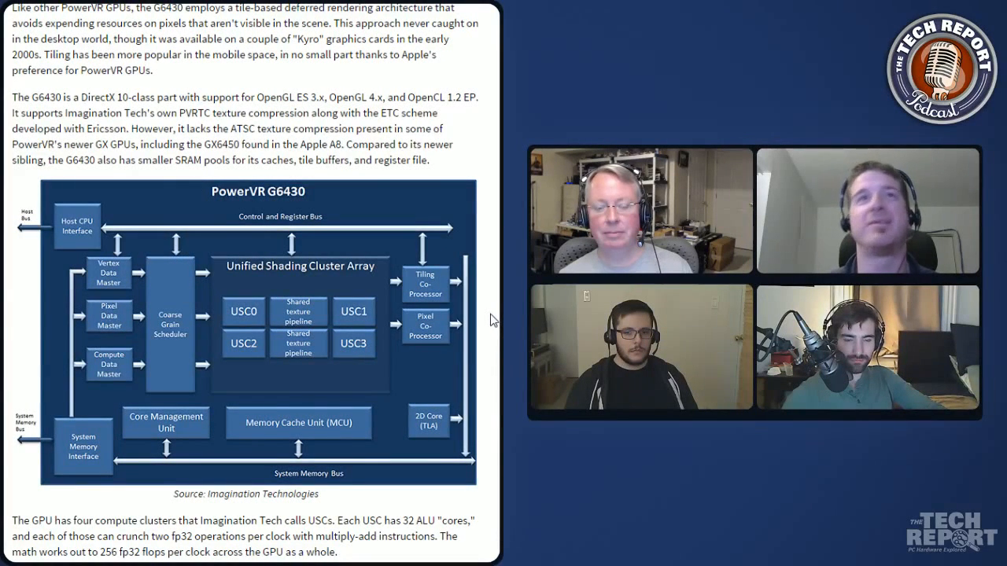
scroll("down", 3)
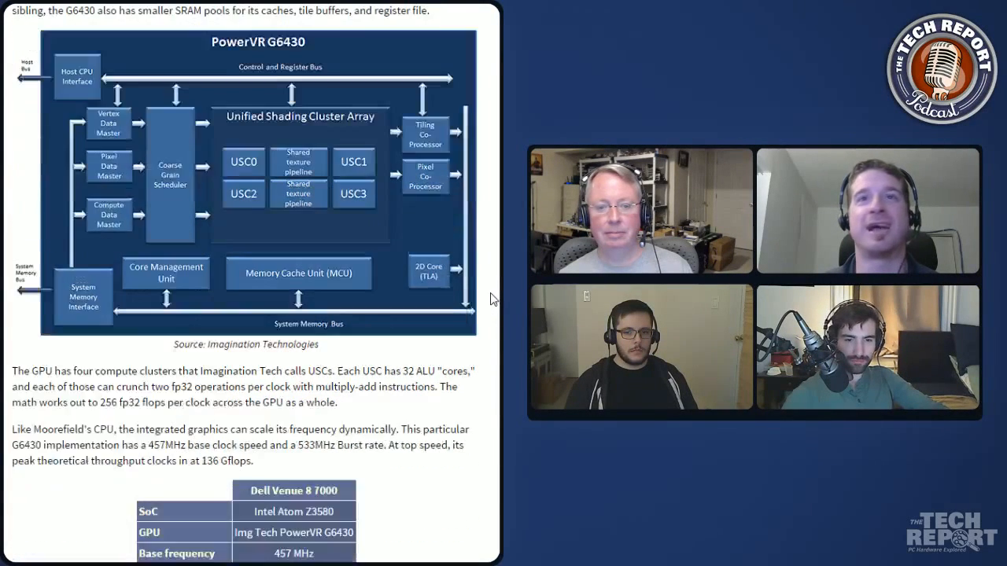
Step: Continue down to the Directed tests GFXBench 1080p offscreen fill-rate chart
scroll("down", 3)
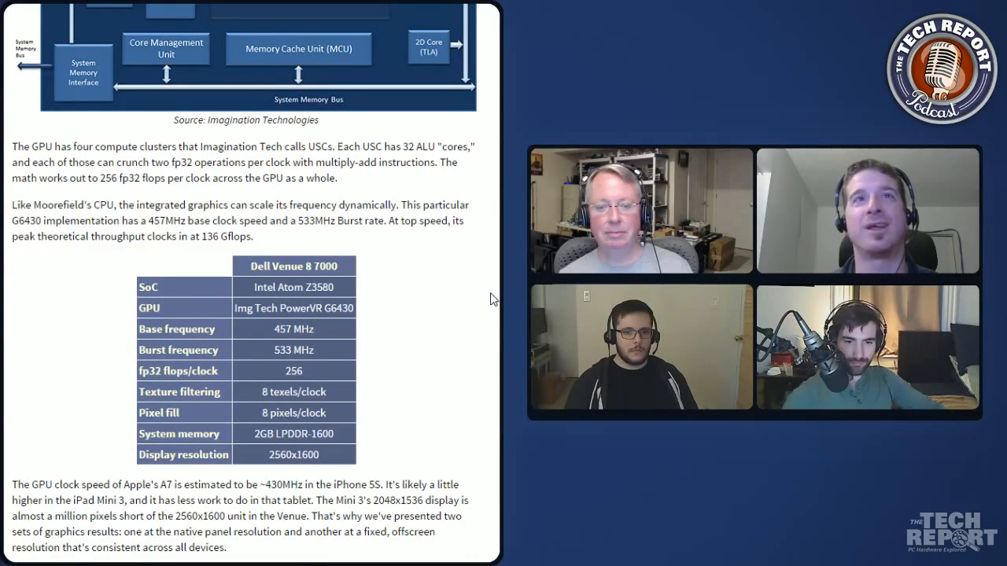
scroll("down", 3)
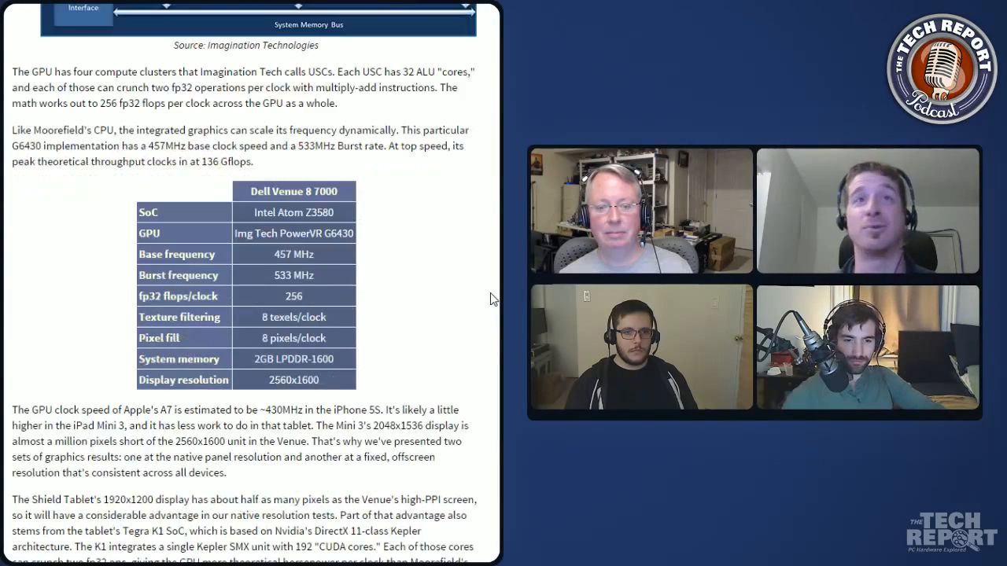
scroll("down", 3)
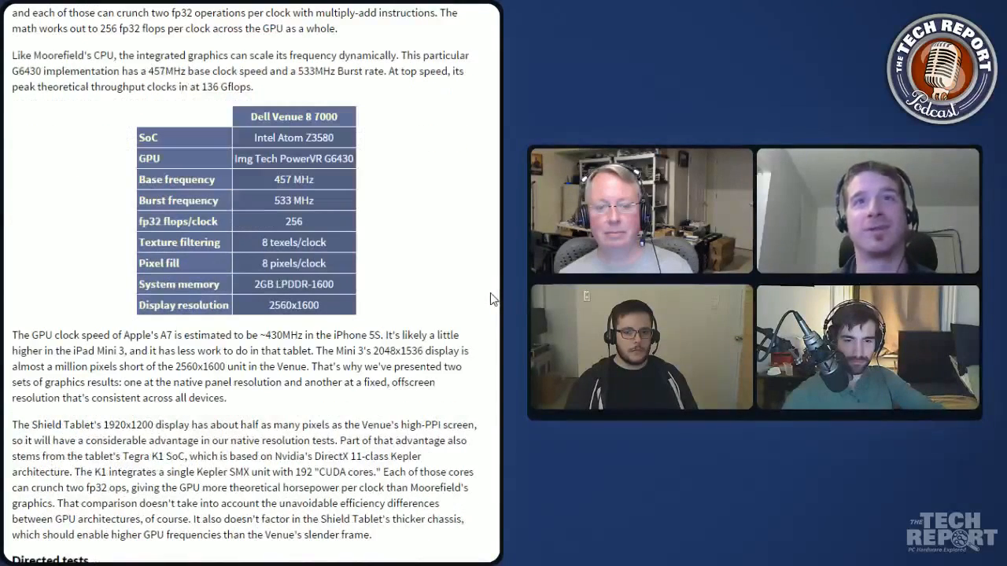
scroll("down", 3)
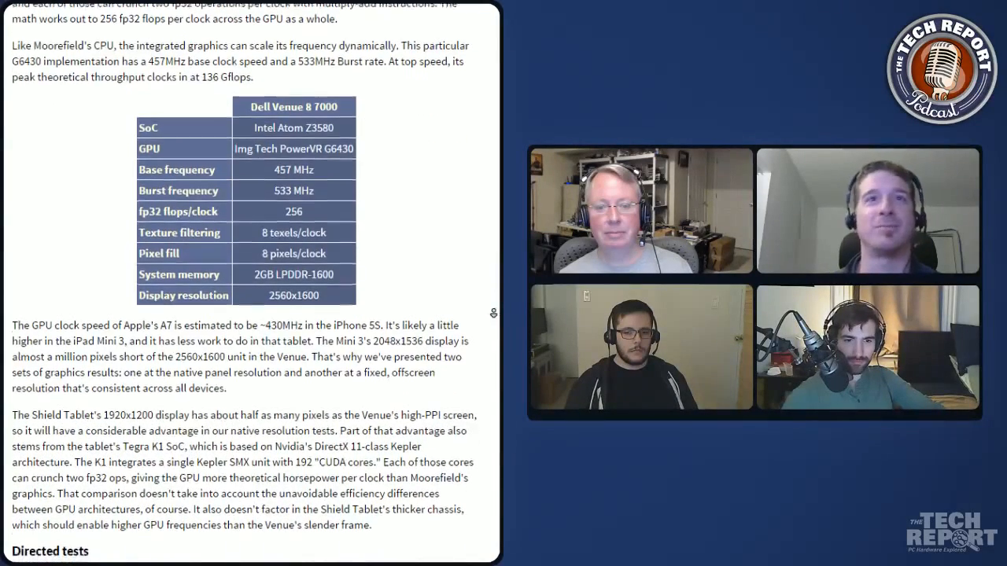
scroll("down", 3)
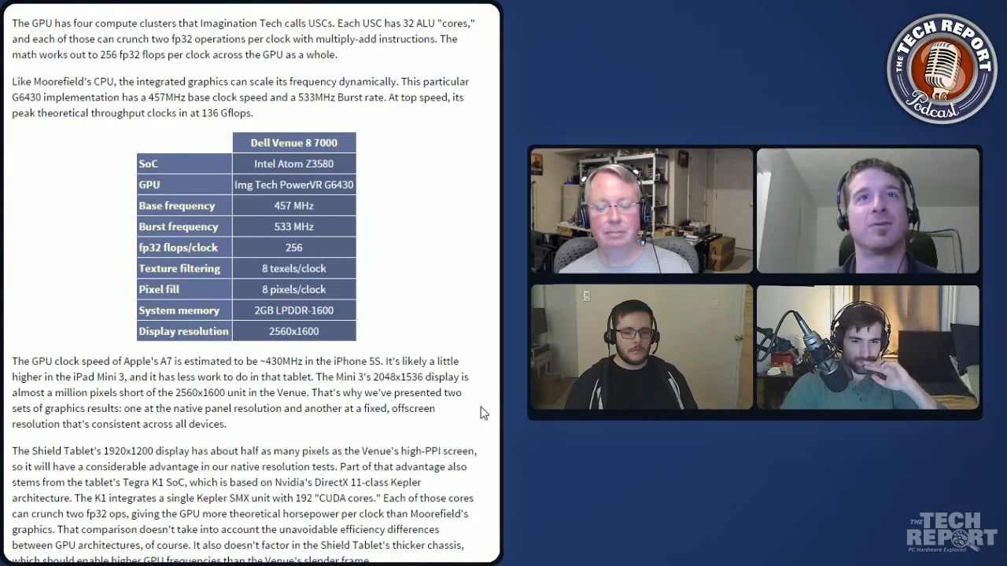
scroll("down", 3)
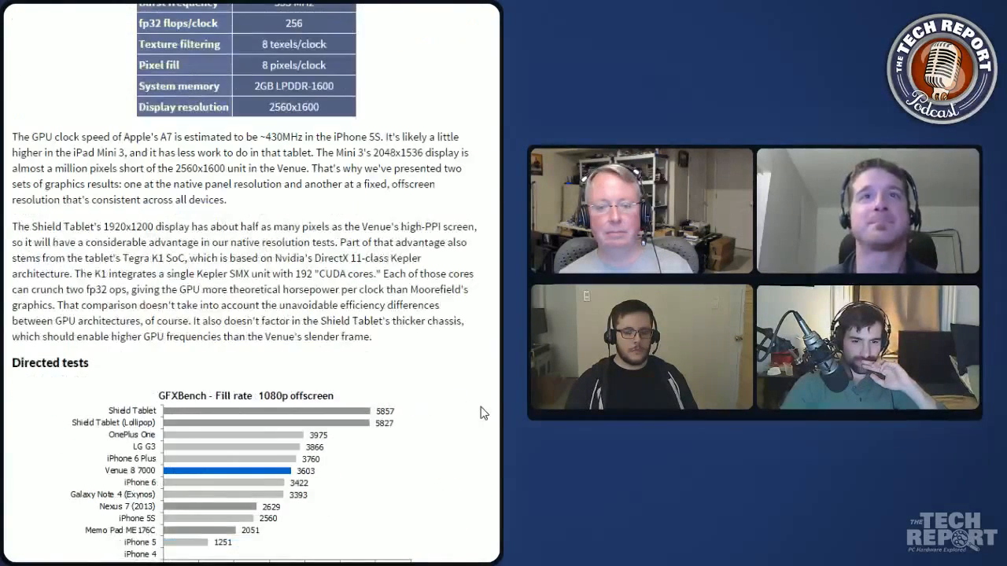
Step: Scroll through the off-screen gaming charts to the native-resolution GFXBench T-Rex chart
scroll("down", 3)
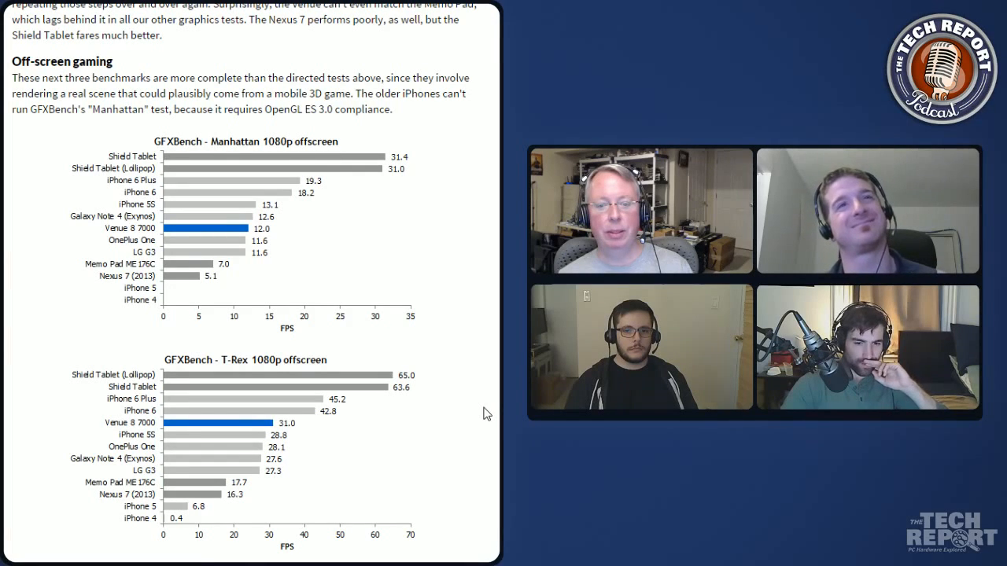
mouse_move(491, 422)
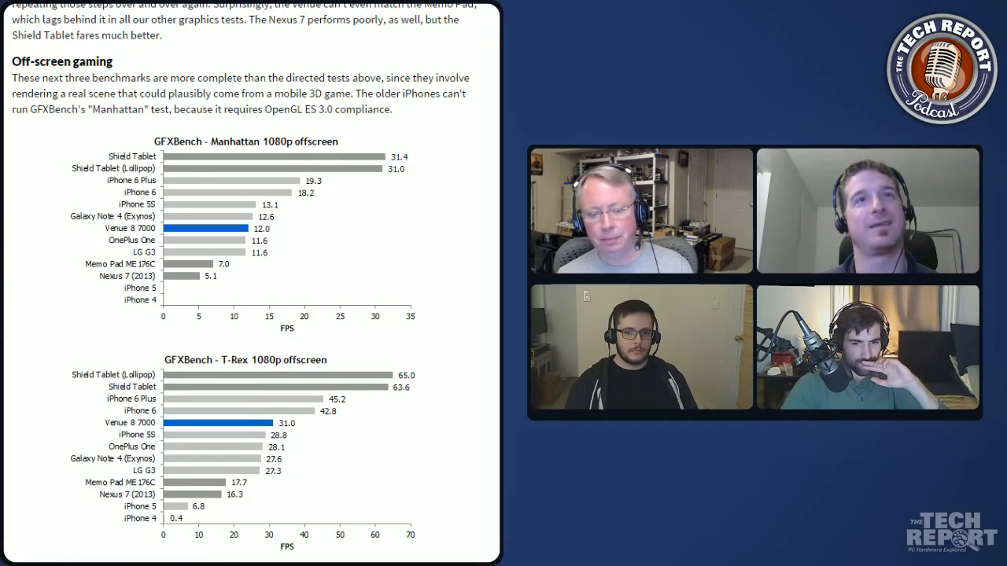
scroll("down", 3)
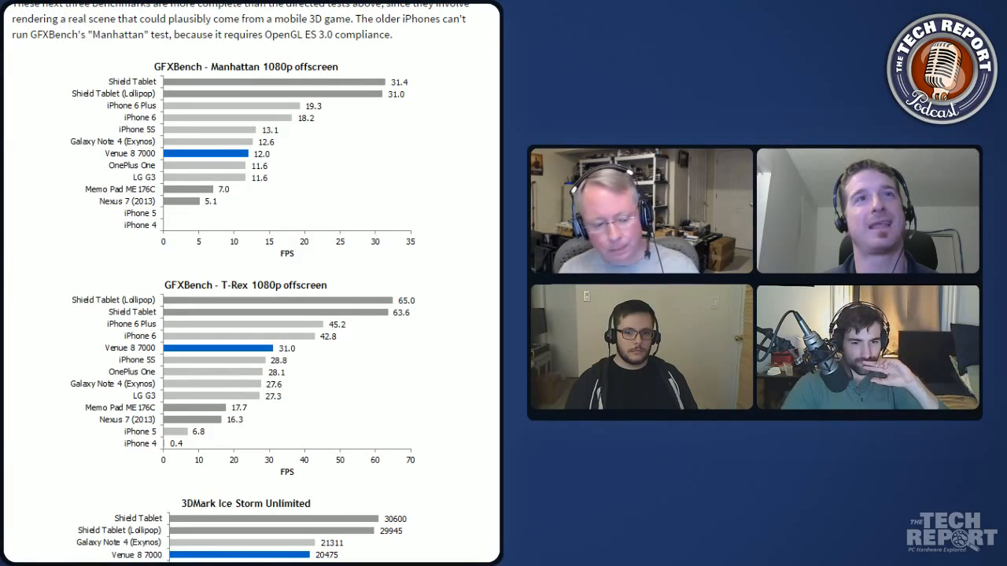
scroll("down", 3)
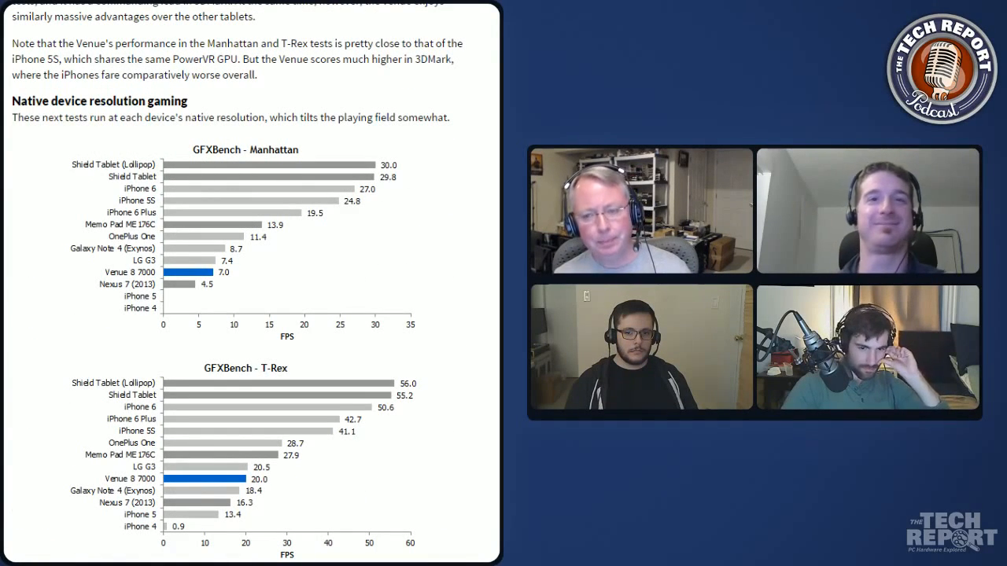
scroll("down", 3)
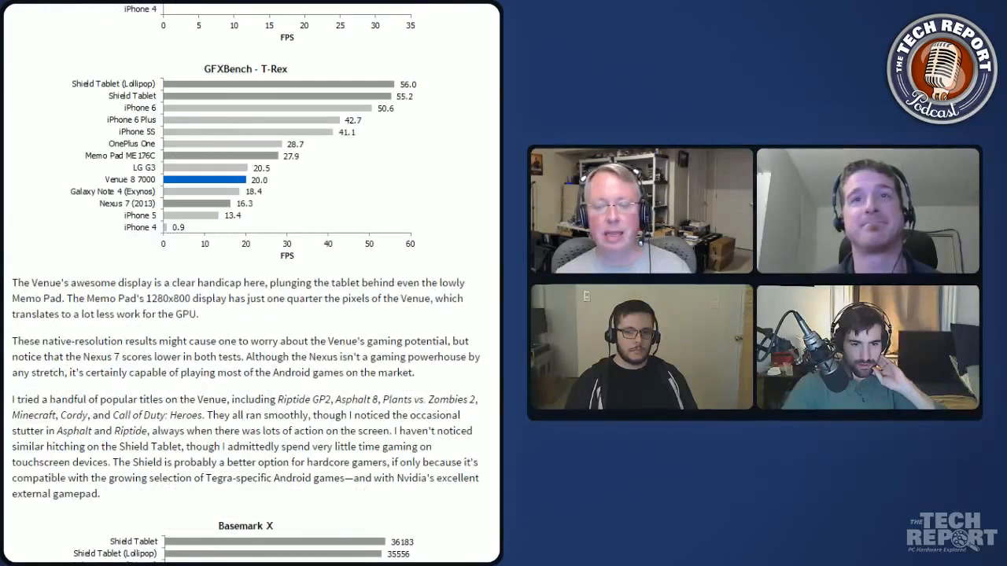
Step: Scroll past Basemark X and image quality to the Passmark storage read/write charts
scroll("down", 3)
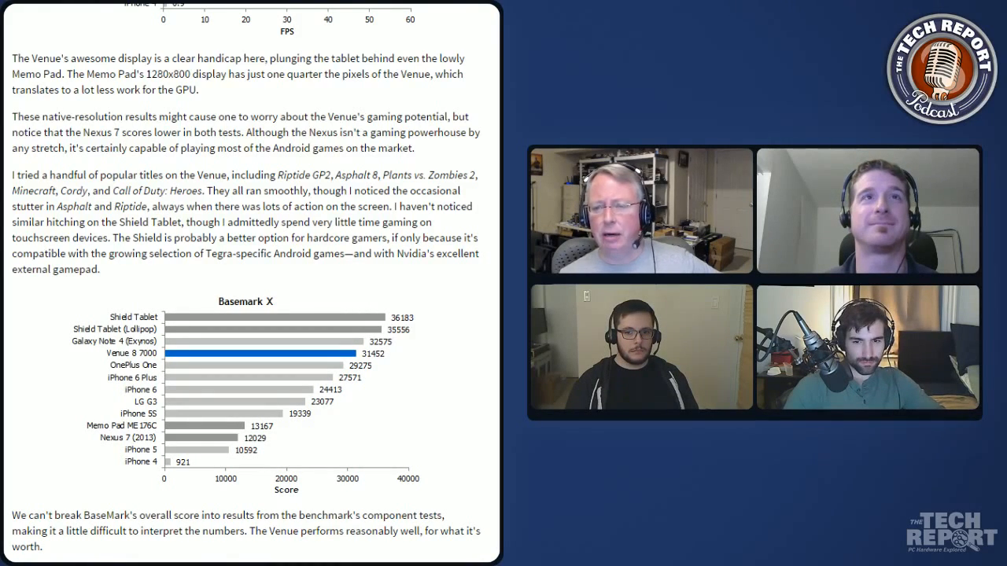
scroll("down", 3)
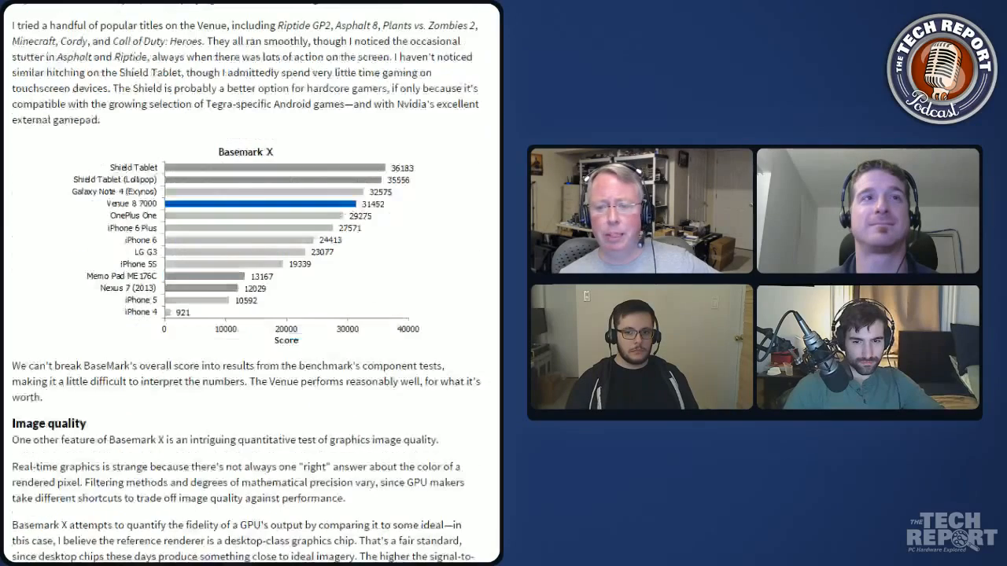
scroll("down", 3)
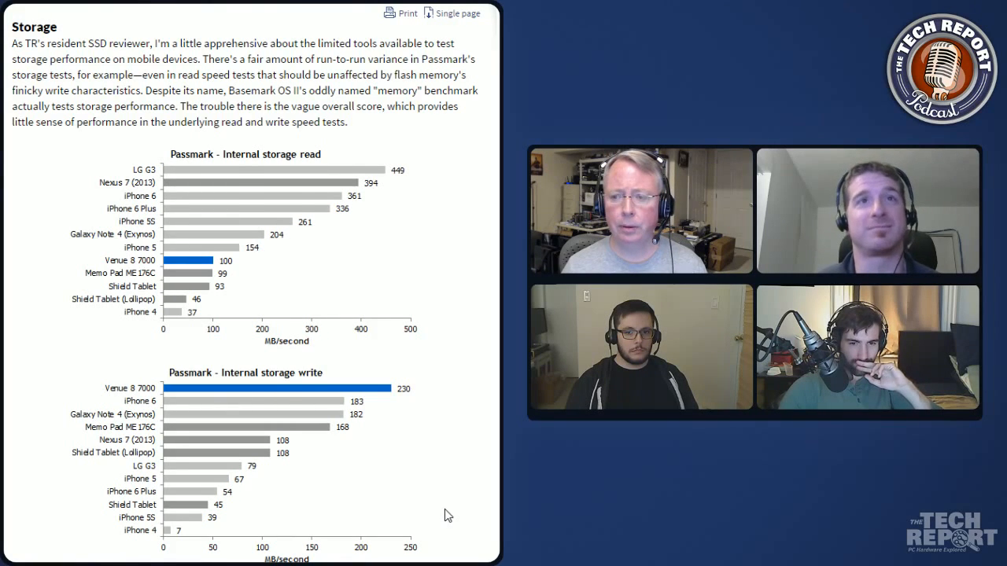
Step: Scroll past the Basemark OS II memory chart to the web, video and gaming battery charts
scroll("down", 3)
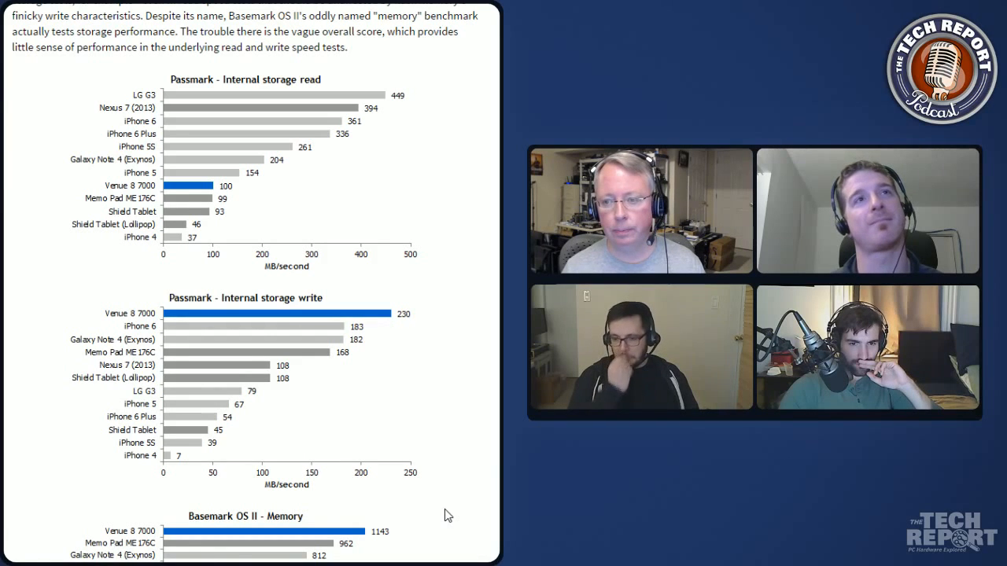
scroll("down", 3)
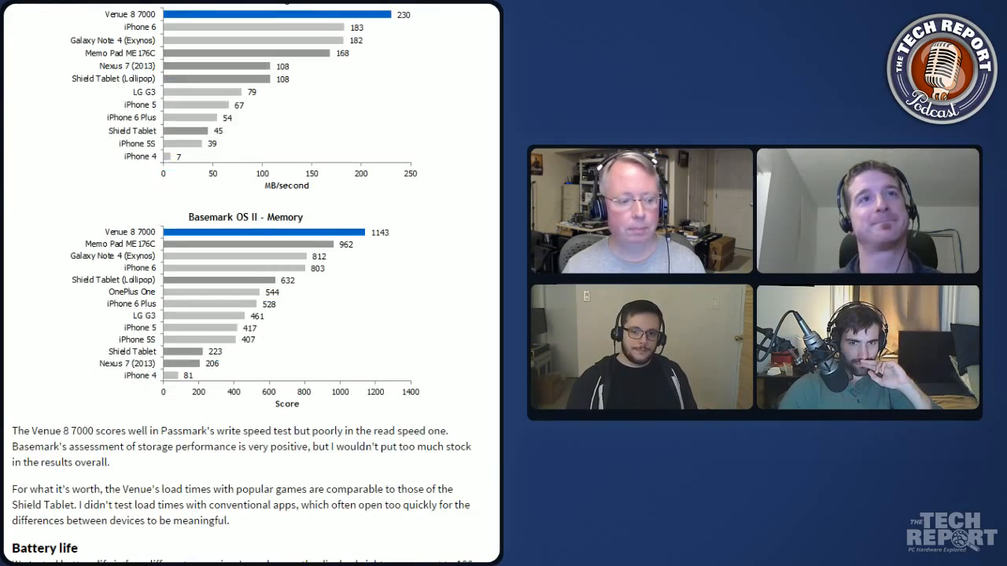
scroll("down", 3)
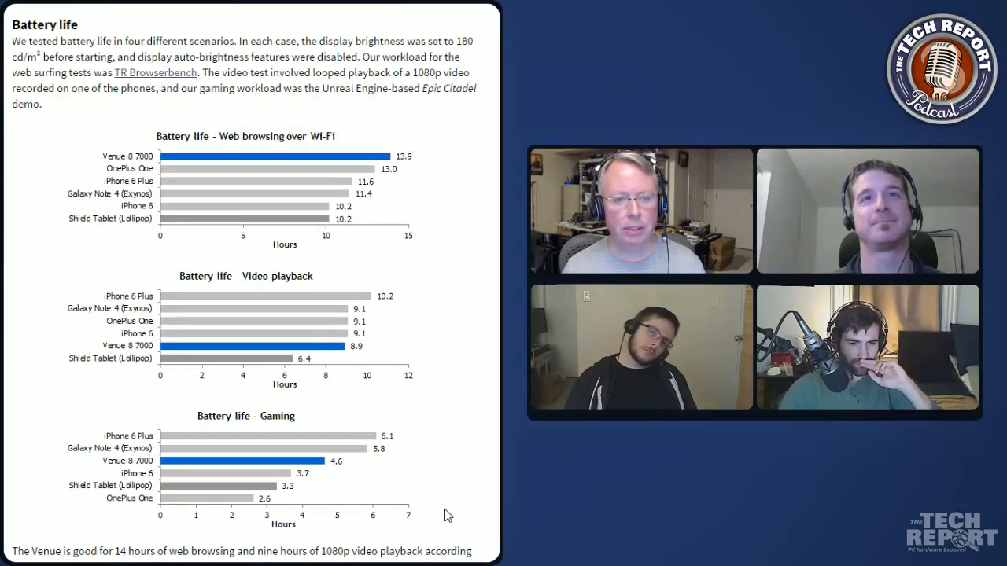
Step: Scroll from Battery life down to the RealSense camera section with its resolution table
scroll("down", 3)
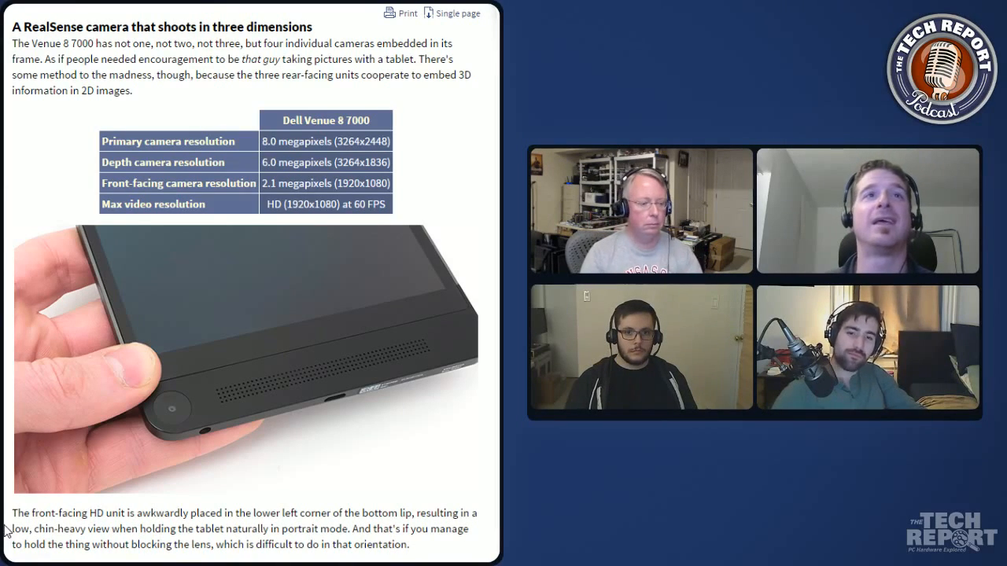
Step: Scroll to the RealSense Snapshot Depth Camera explanation and the playground depth-measurement screenshot
scroll("down", 3)
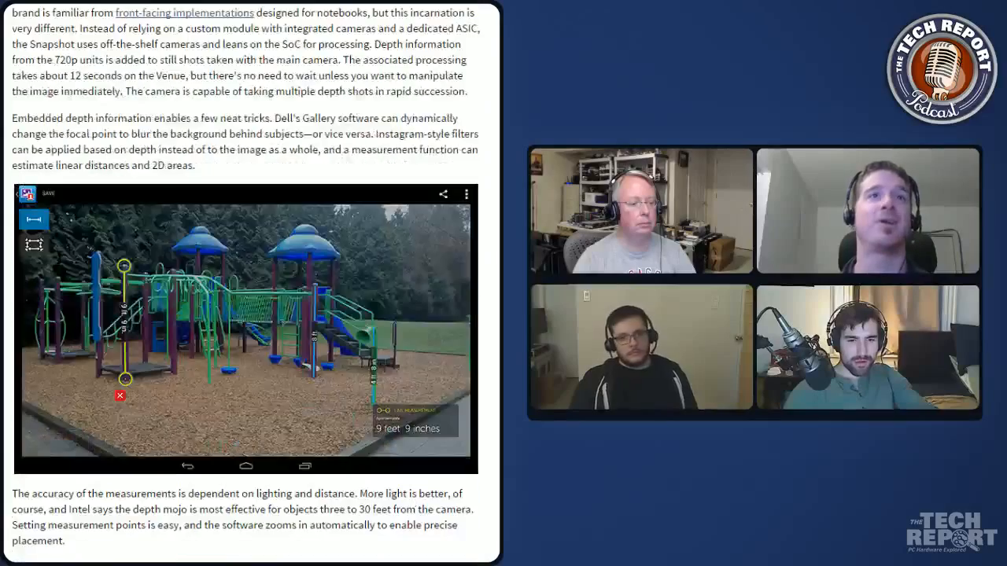
scroll("down", 3)
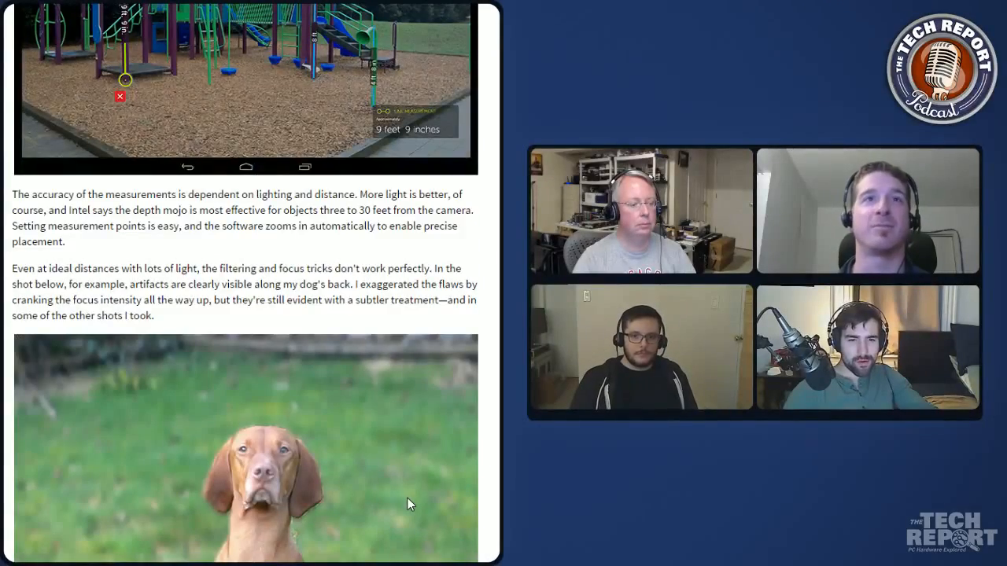
scroll("down", 3)
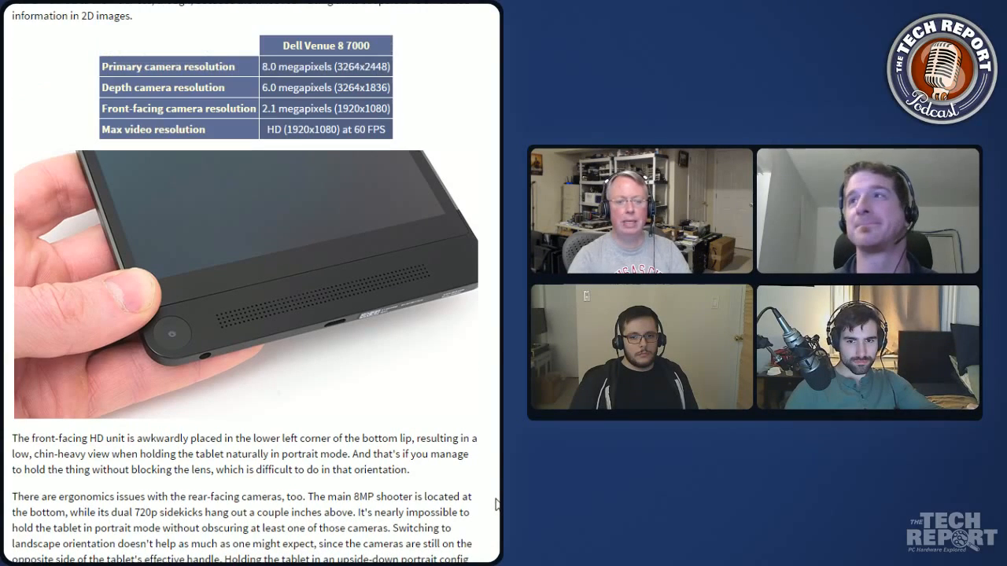
scroll("down", 3)
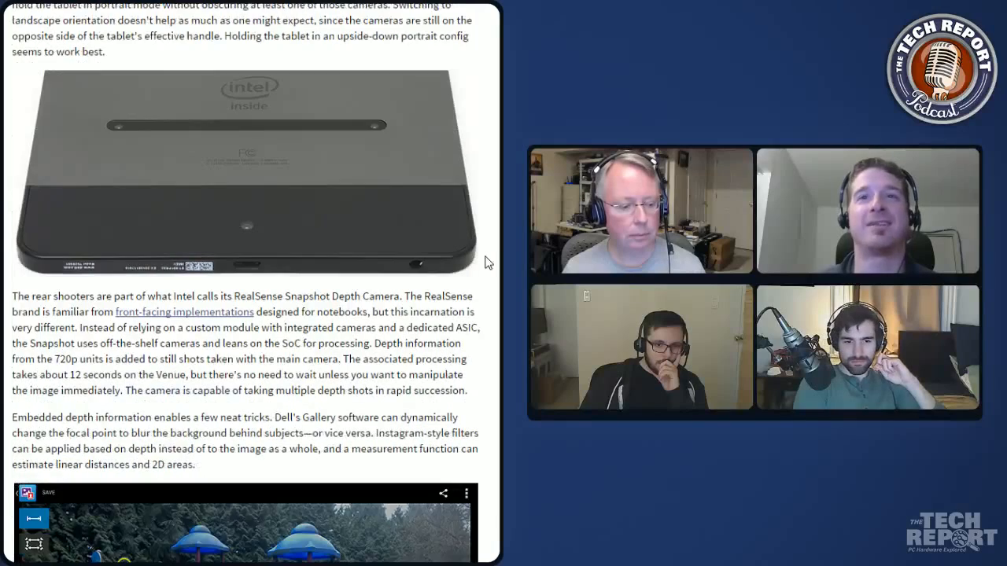
scroll("down", 3)
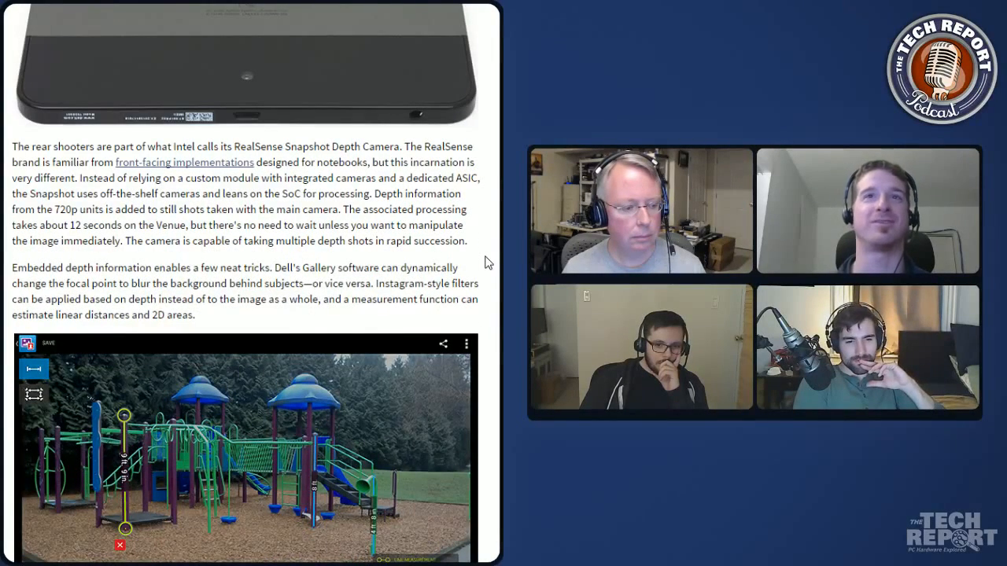
Step: Scroll past the dog focus-effect photo to the black-and-white depth comparison shots
scroll("down", 3)
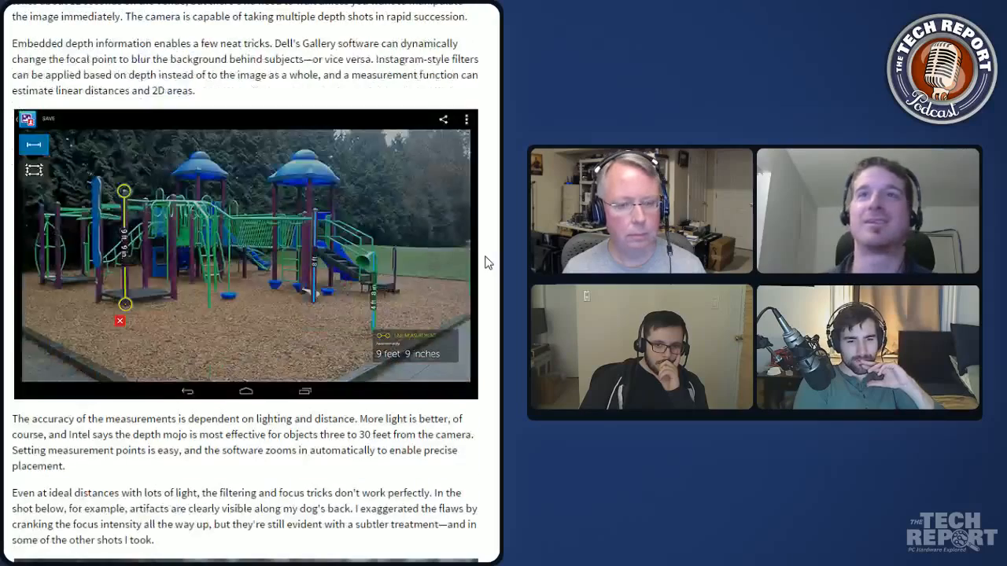
scroll("down", 3)
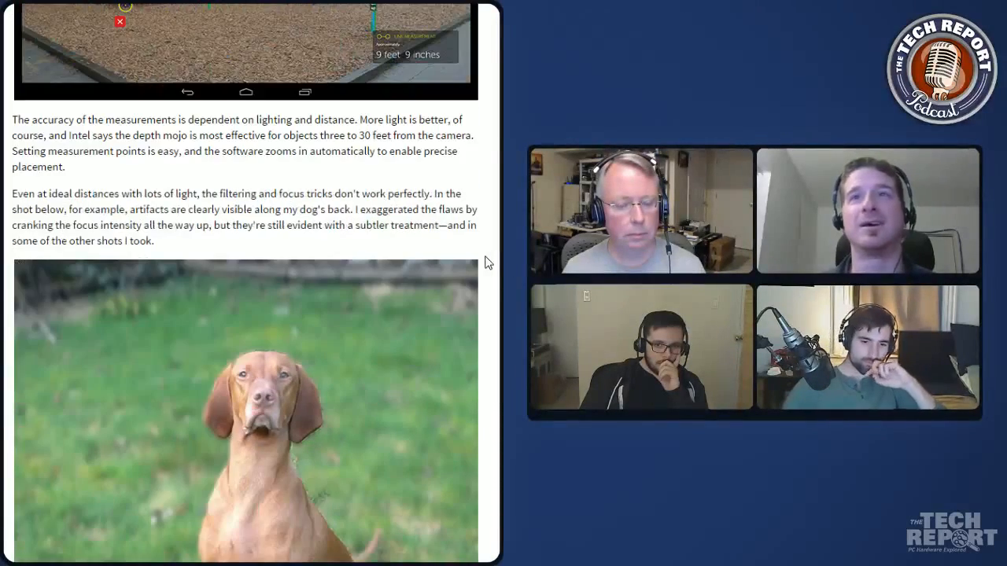
scroll("down", 3)
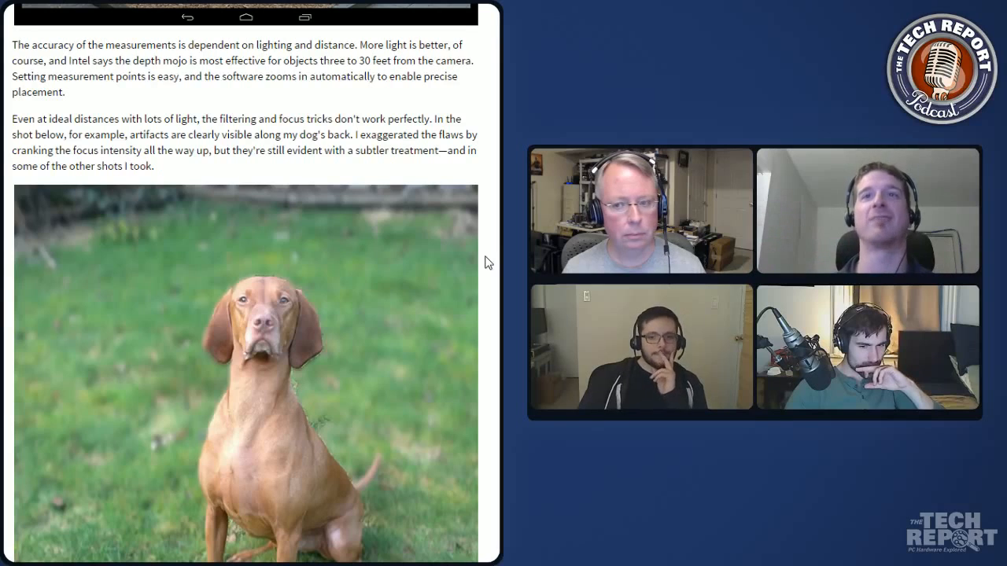
scroll("down", 3)
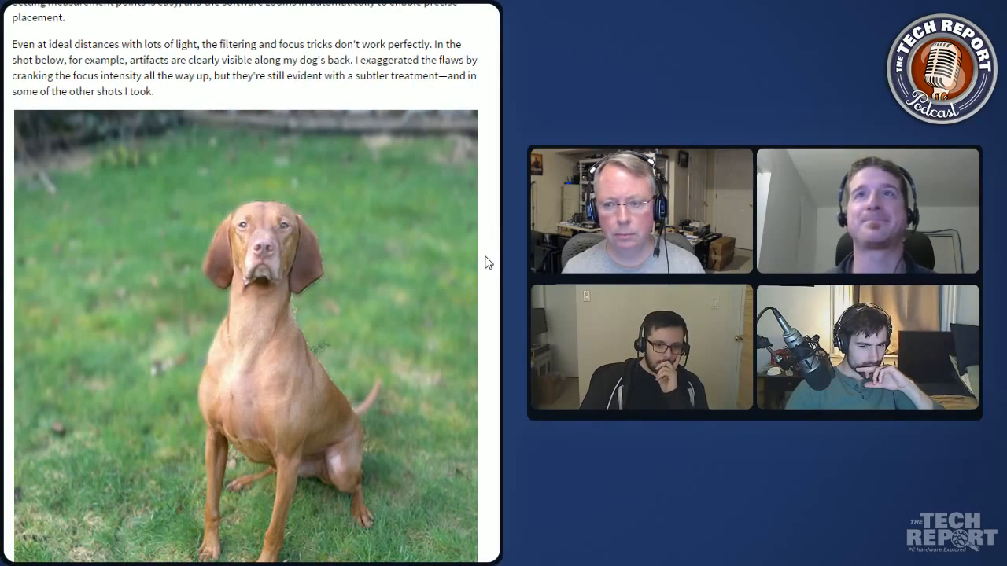
scroll("down", 3)
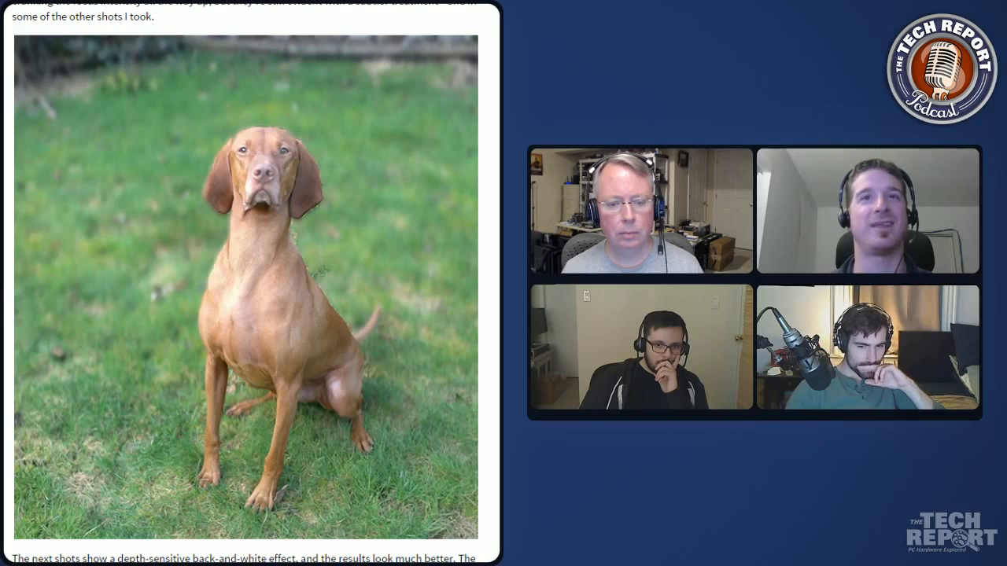
scroll("down", 3)
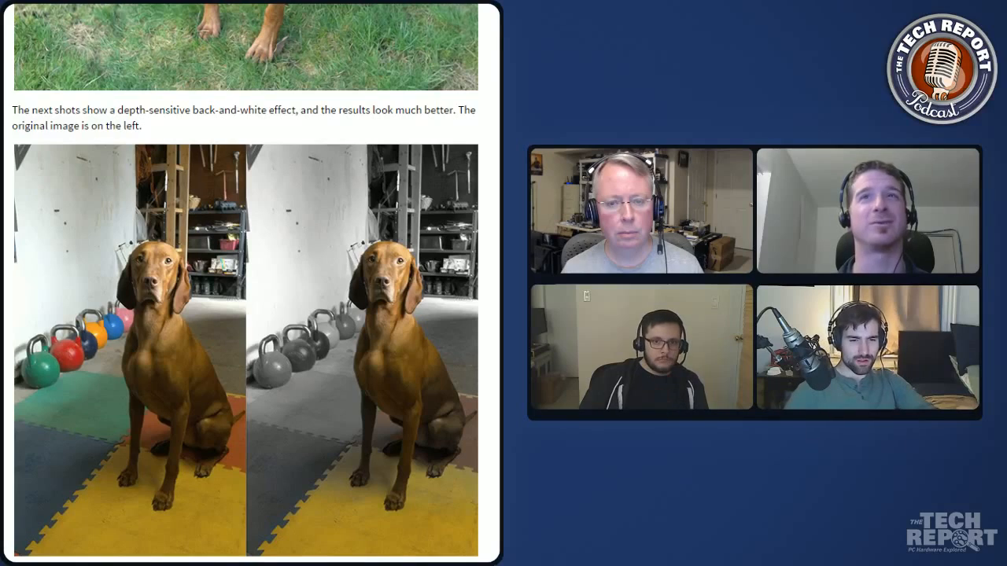
scroll("down", 3)
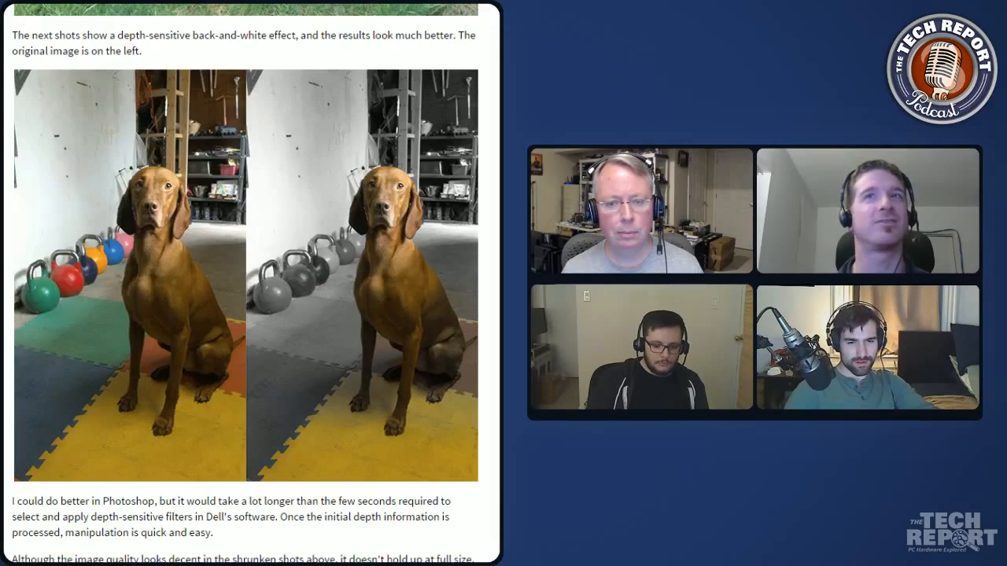
scroll("down", 3)
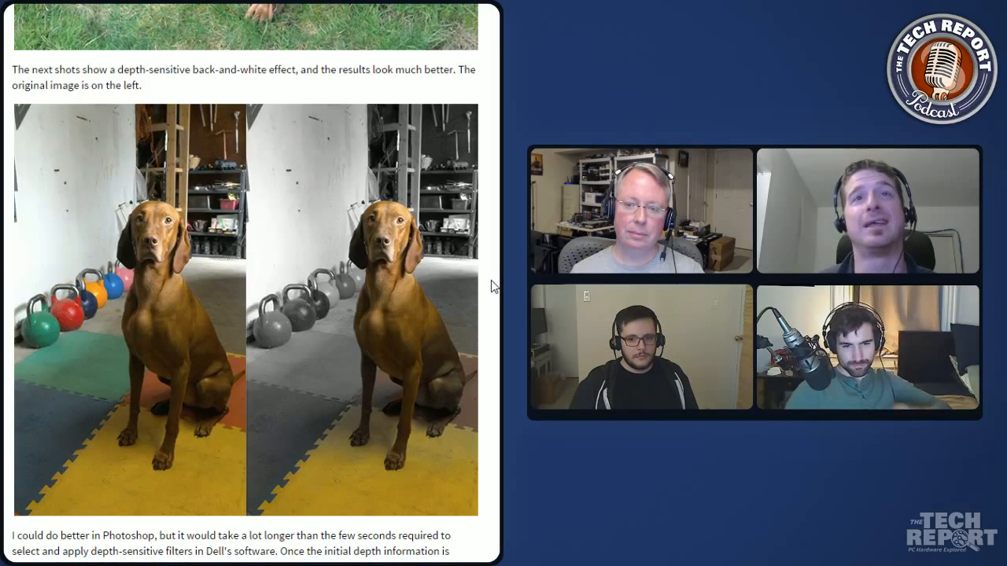
mouse_move(470, 356)
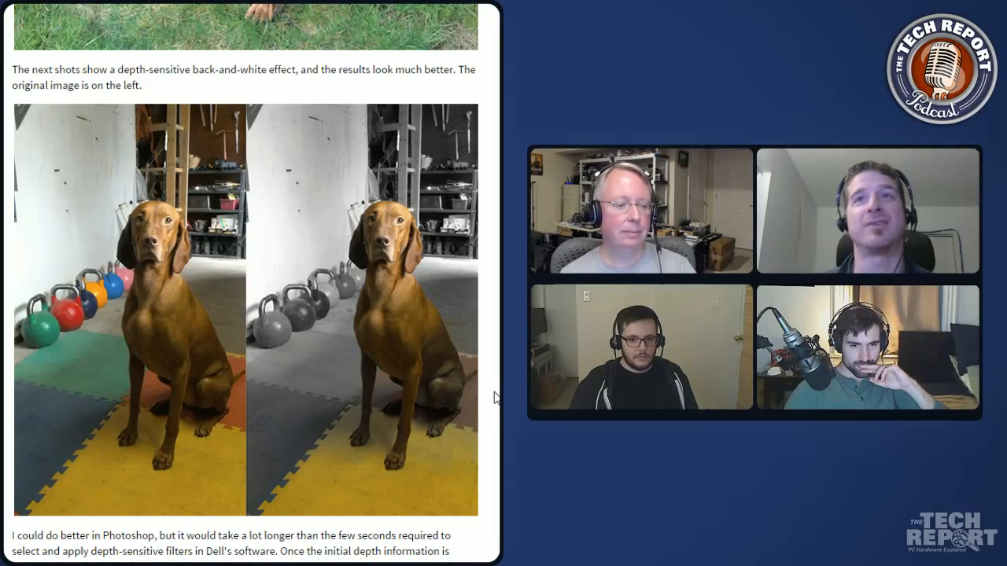
scroll("down", 3)
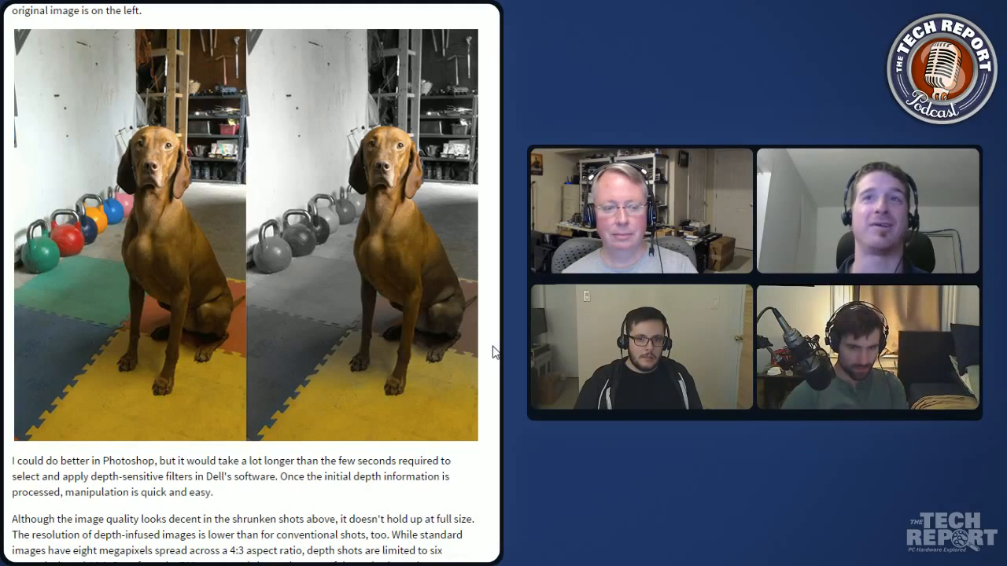
scroll("down", 3)
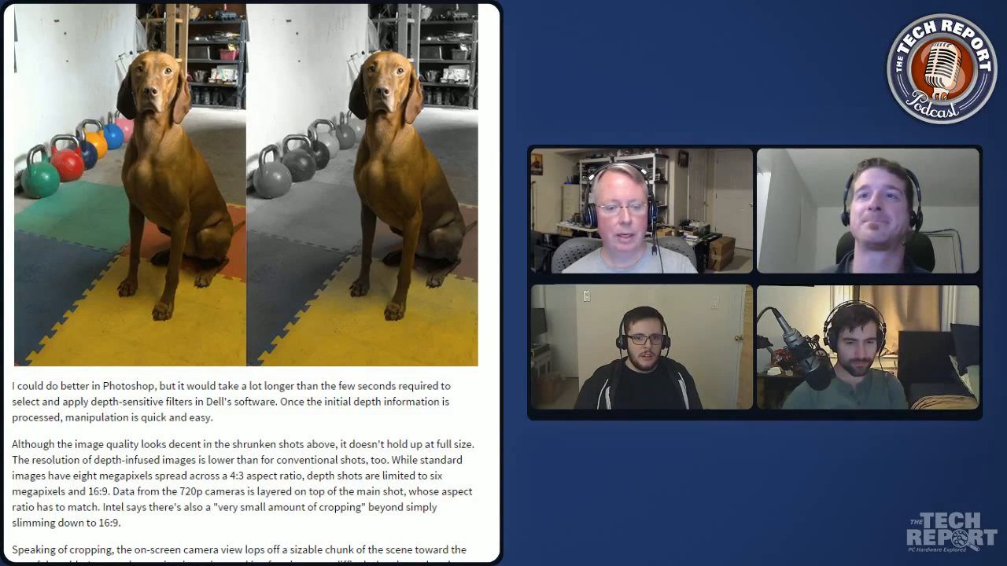
scroll("down", 3)
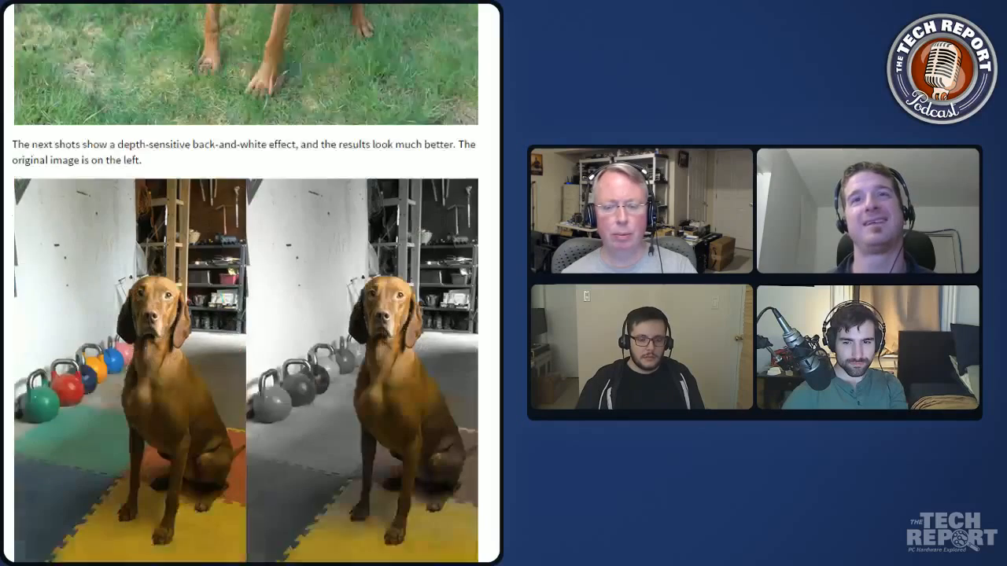
scroll("down", 3)
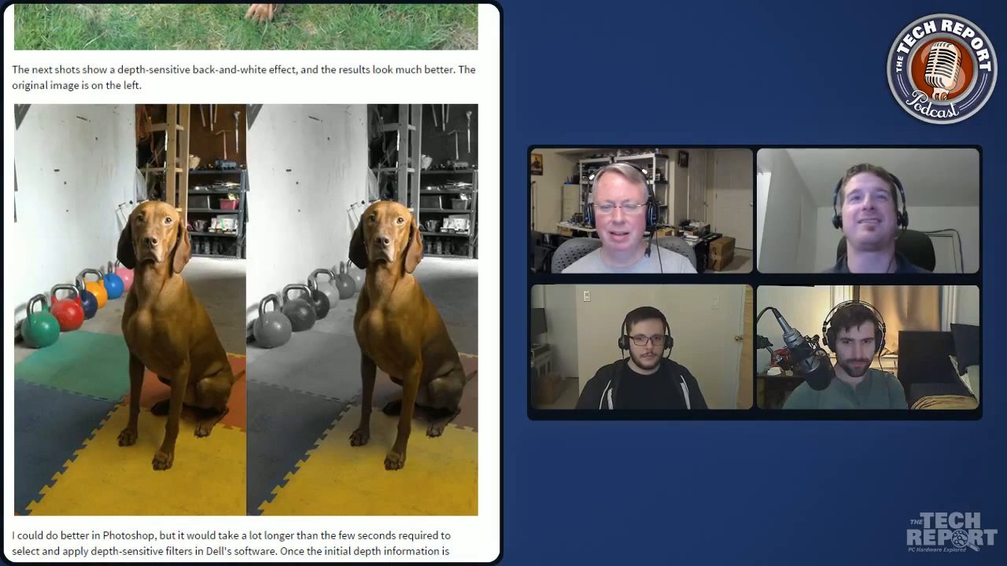
scroll("down", 3)
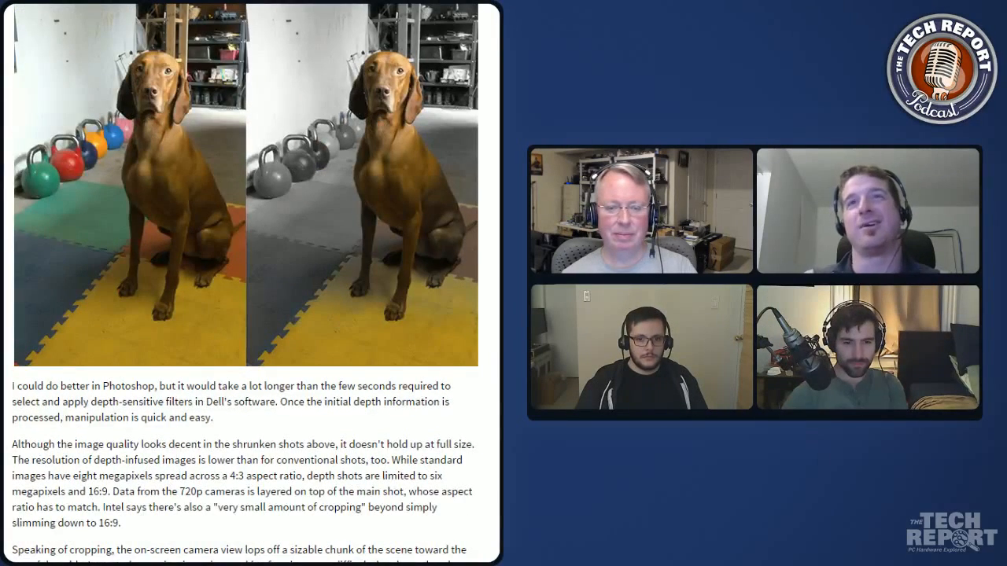
scroll("down", 3)
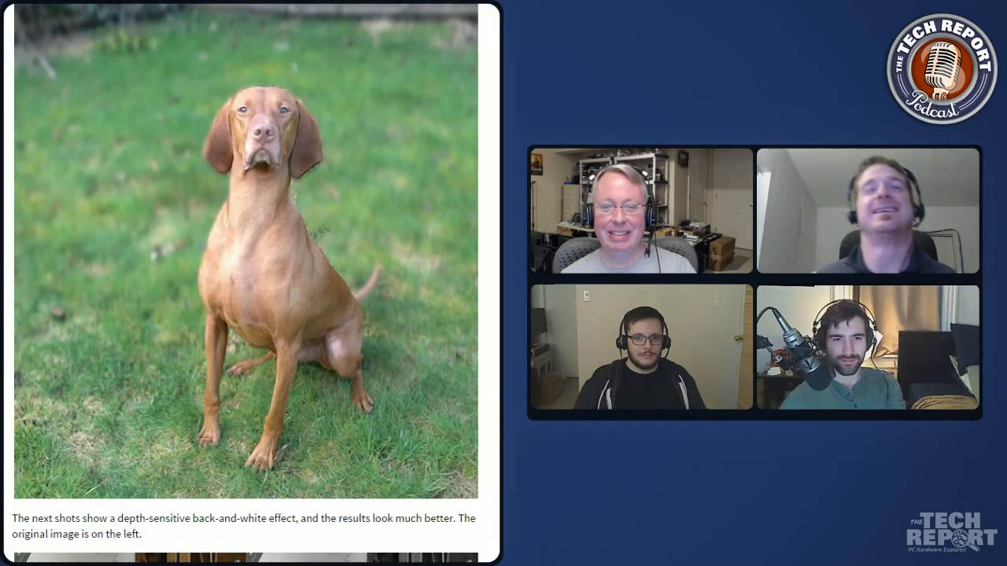
scroll("down", 3)
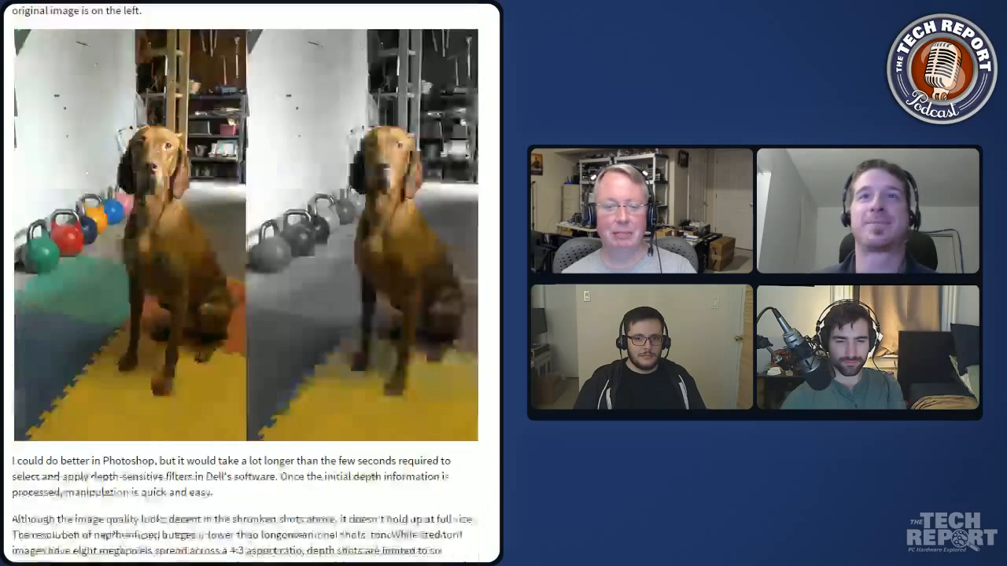
Step: Scroll through Conclusions to the TR Recommended badge and author links at the article's end
scroll("down", 3)
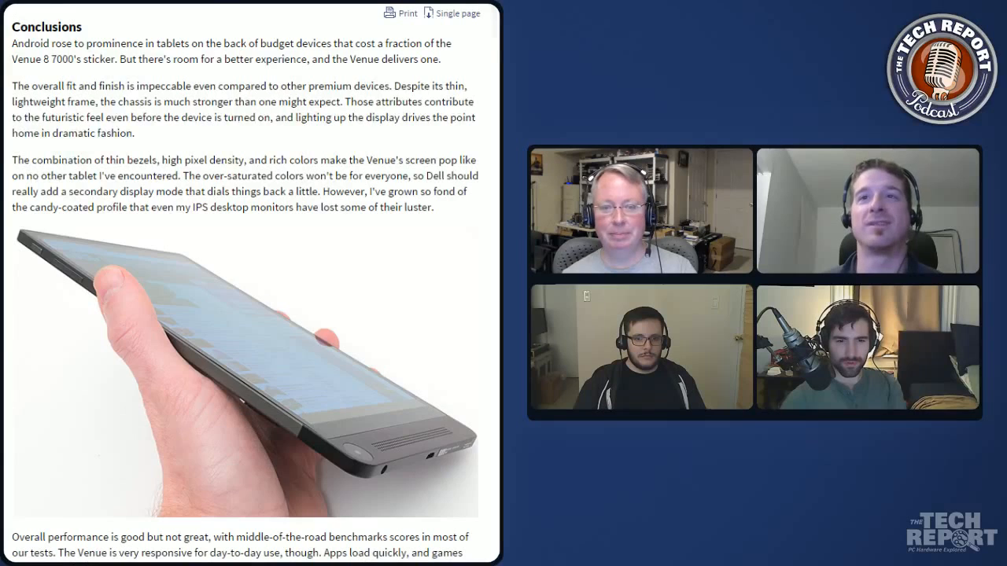
mouse_move(356, 502)
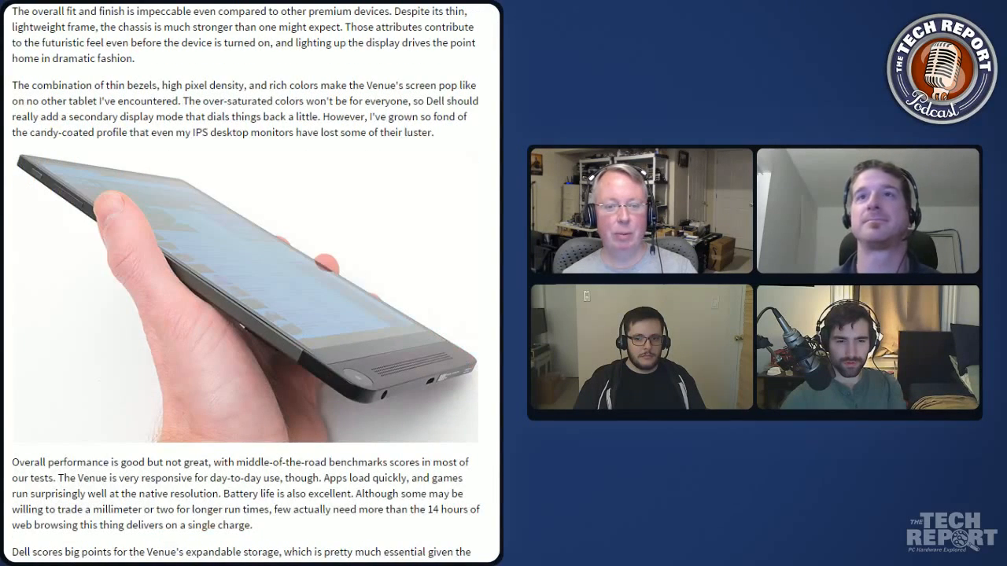
scroll("down", 3)
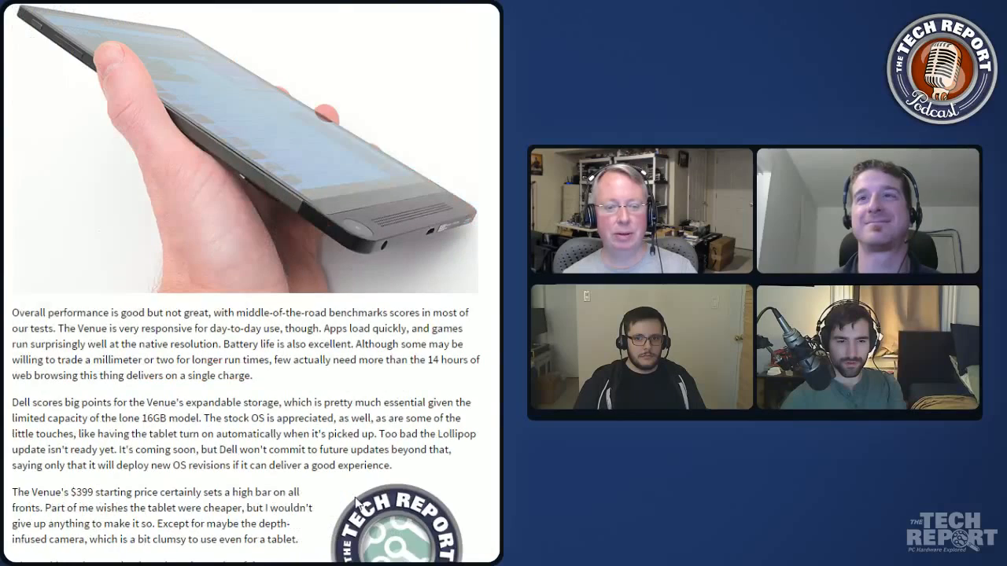
scroll("down", 3)
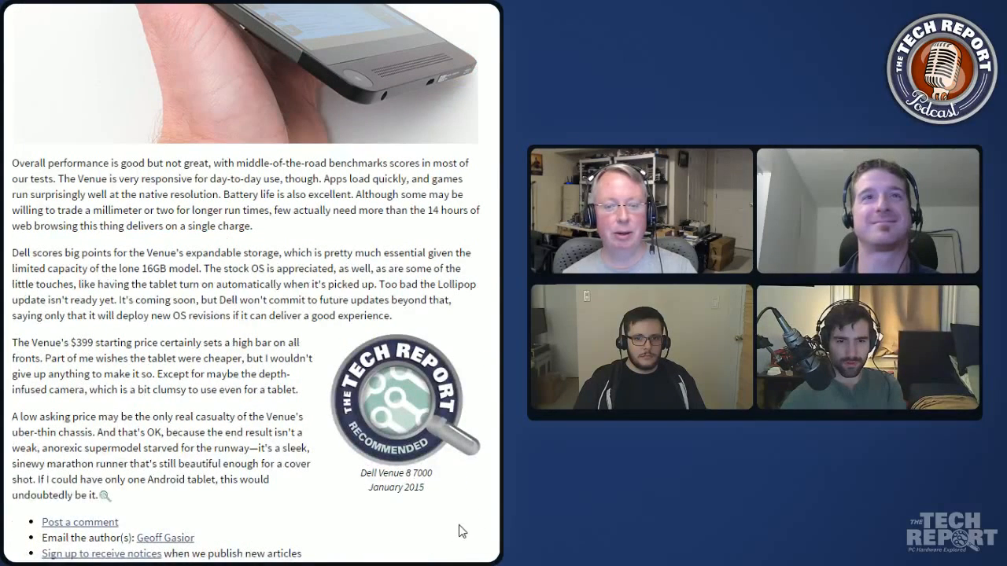